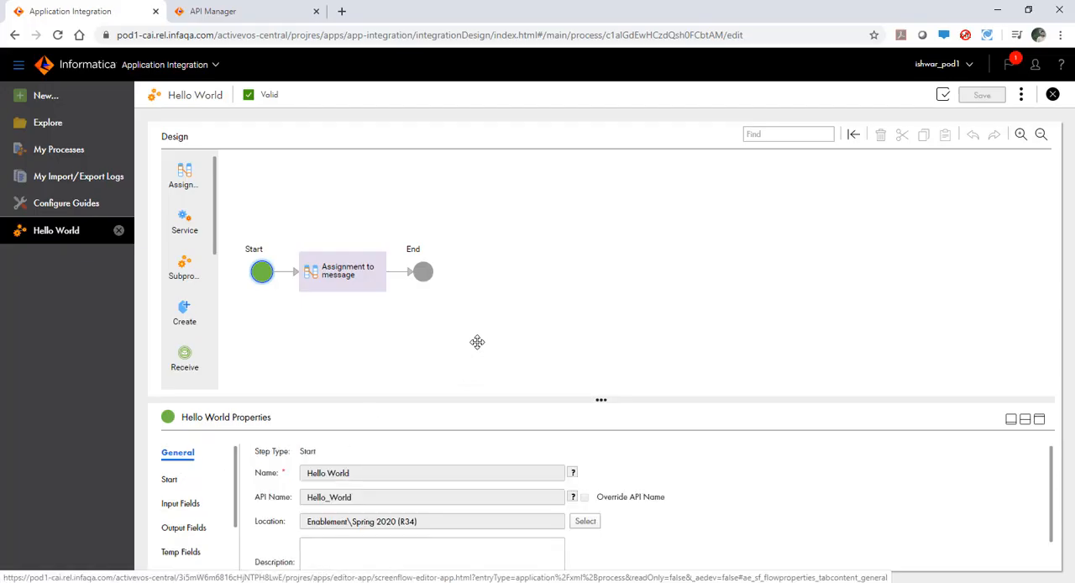
mouse_move(198, 483)
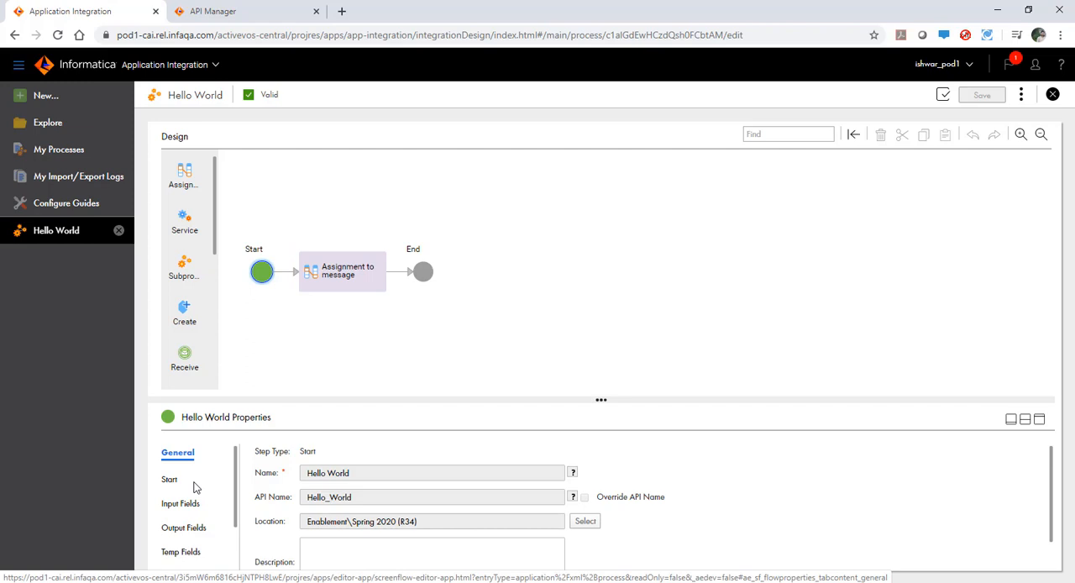
- Review the process's input field 'name', output field 'message' and start settings with allowed users
click(168, 479)
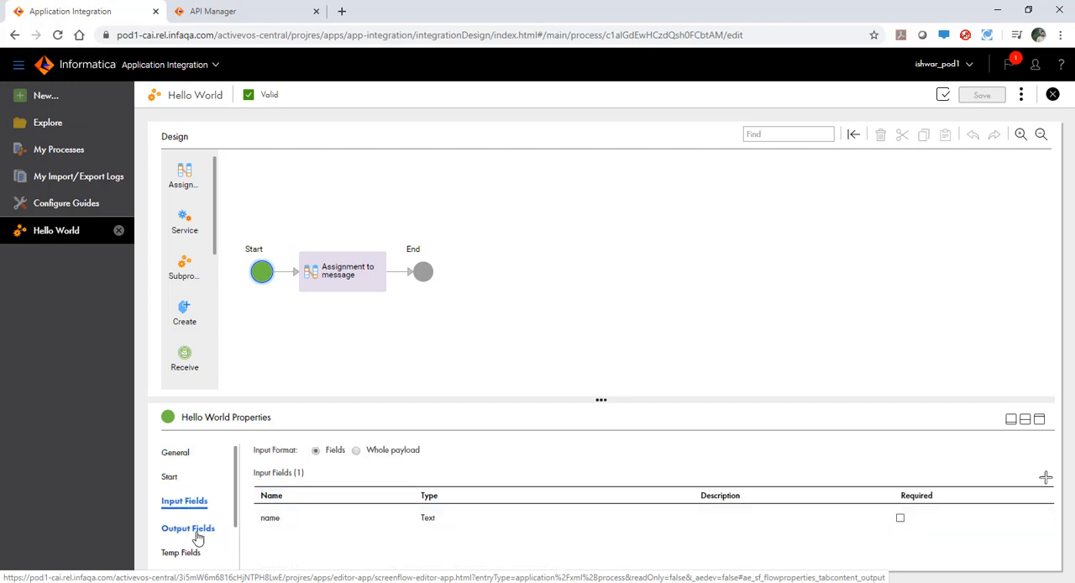
click(186, 529)
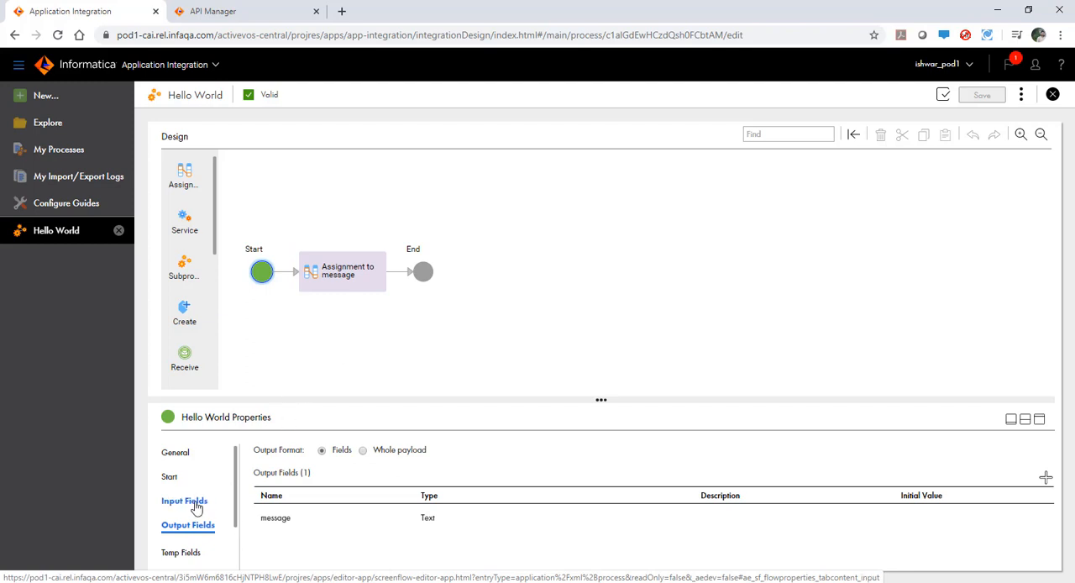
click(172, 477)
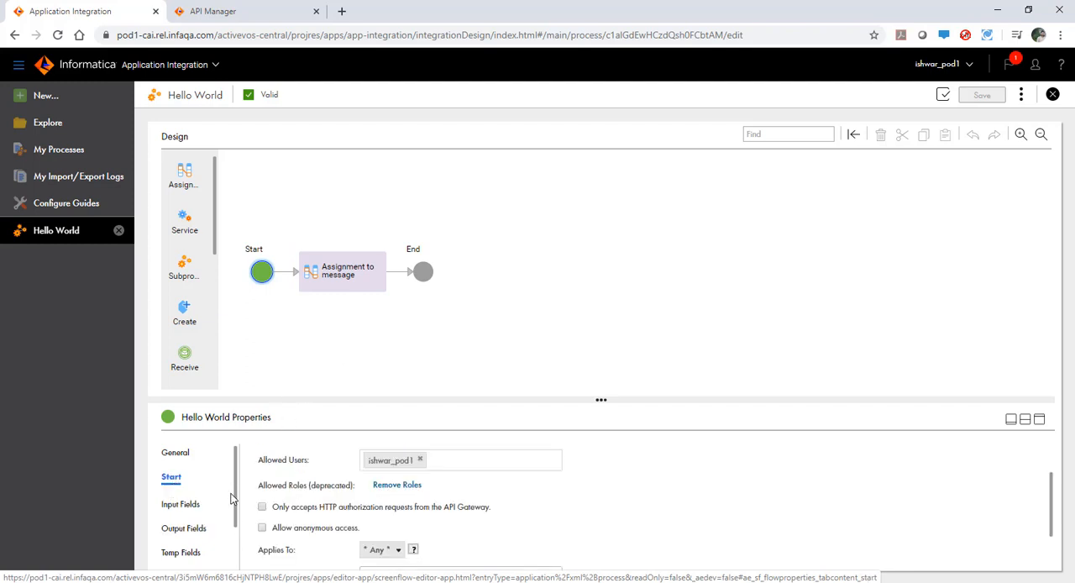
mouse_move(282, 467)
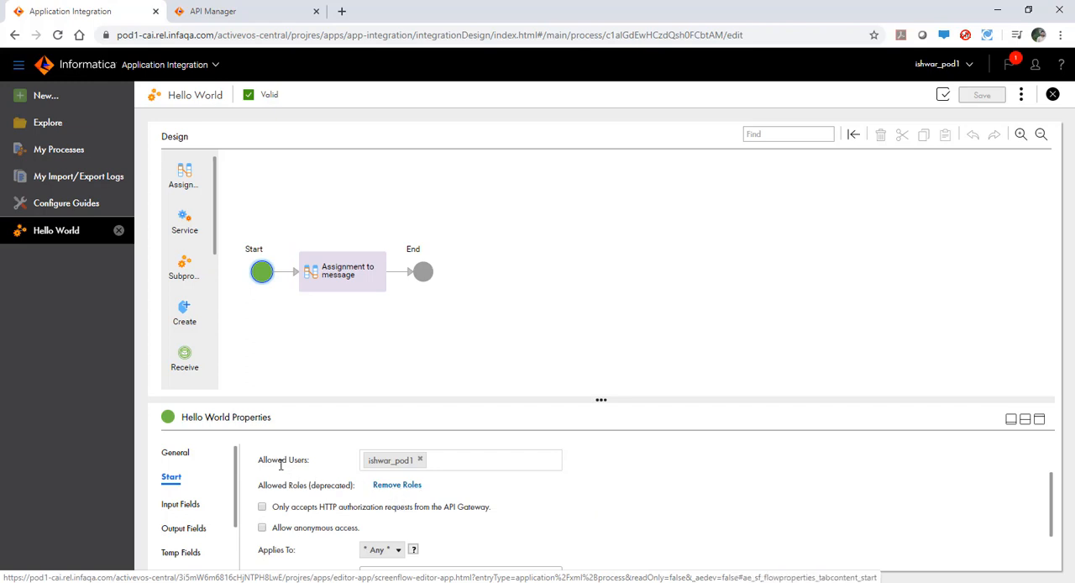
mouse_move(455, 460)
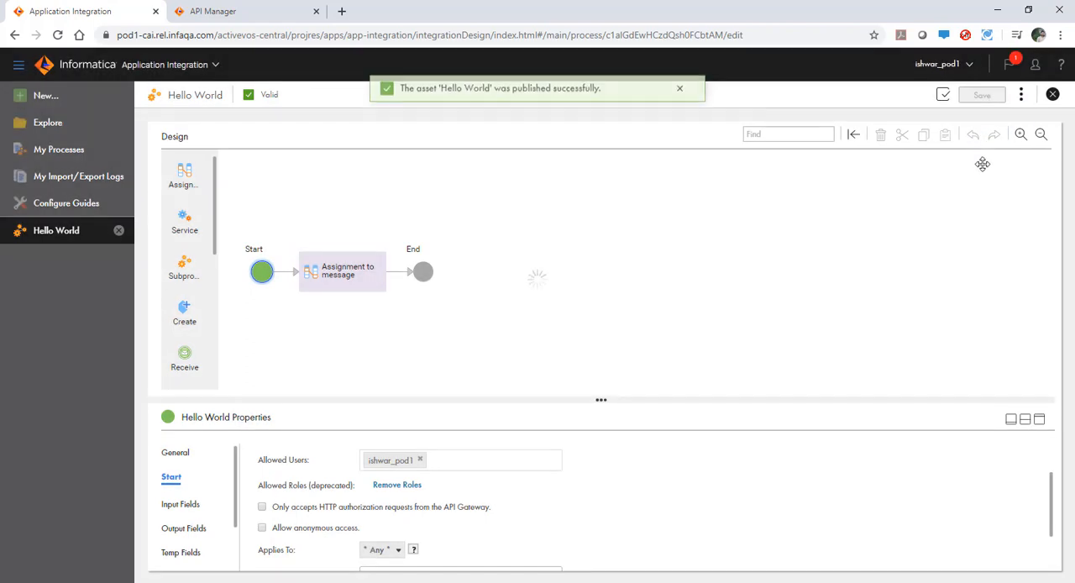
click(1023, 94)
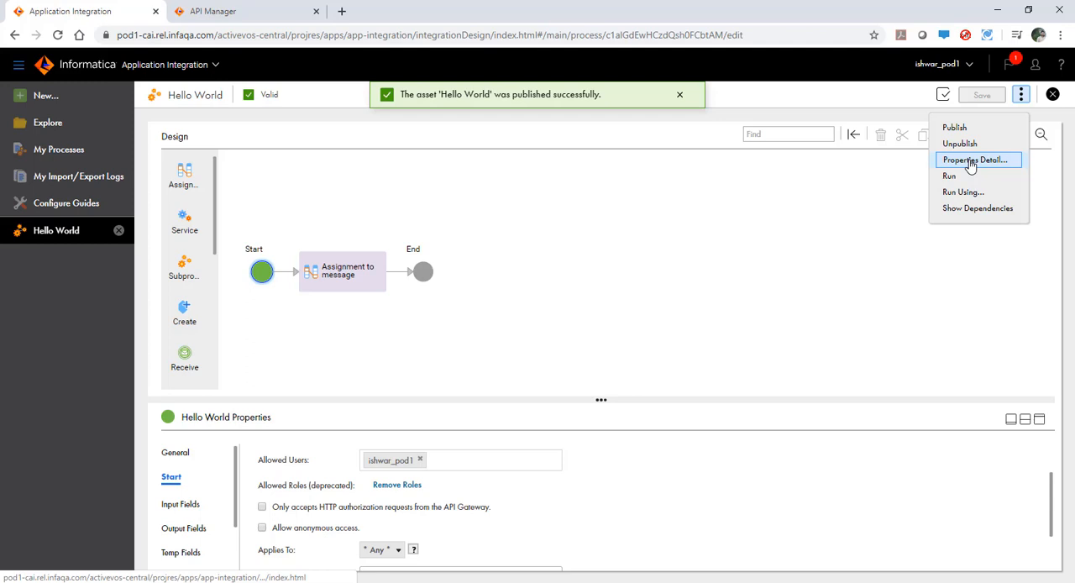
click(977, 160)
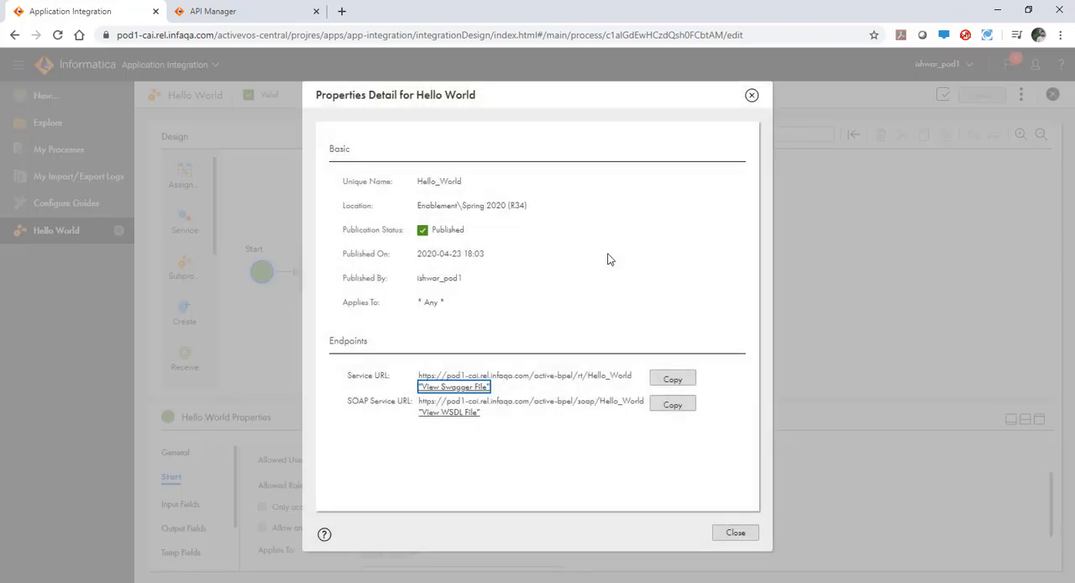
mouse_move(708, 463)
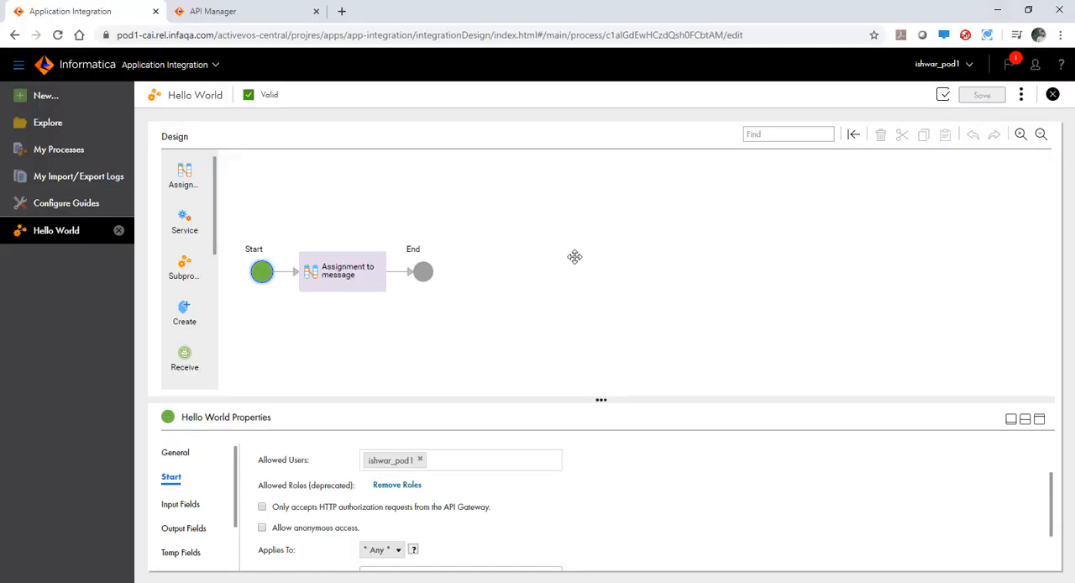
mouse_move(570, 260)
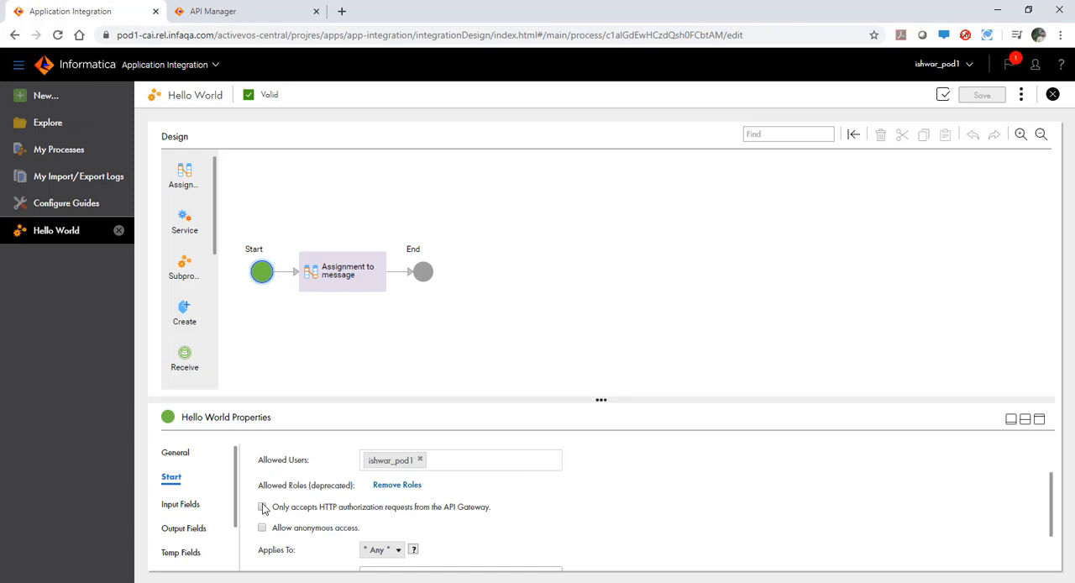
- Accept only API Gateway-authorized requests, save the process and view its endpoint details
click(262, 507)
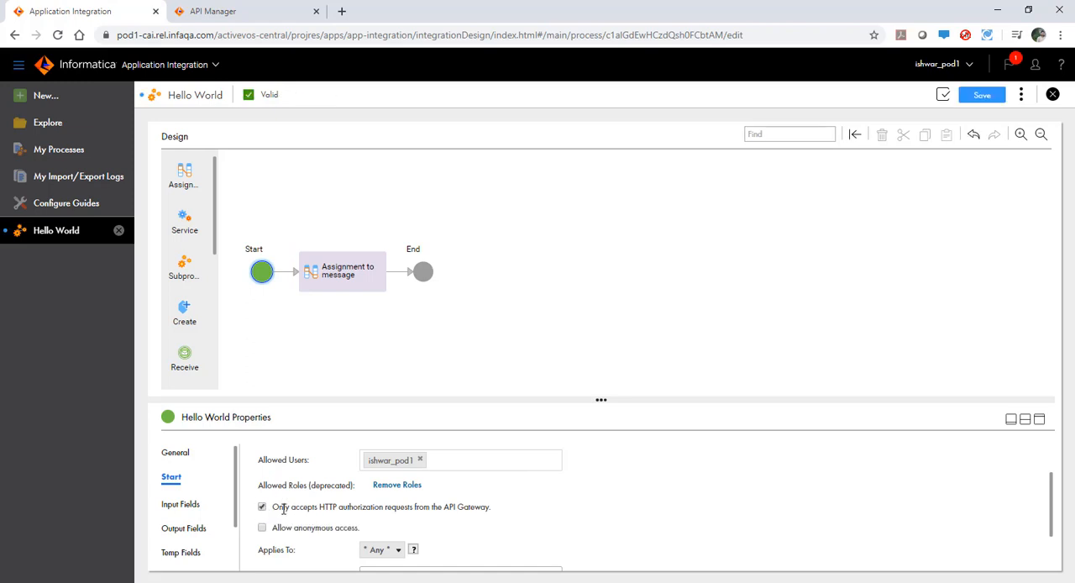
mouse_move(597, 509)
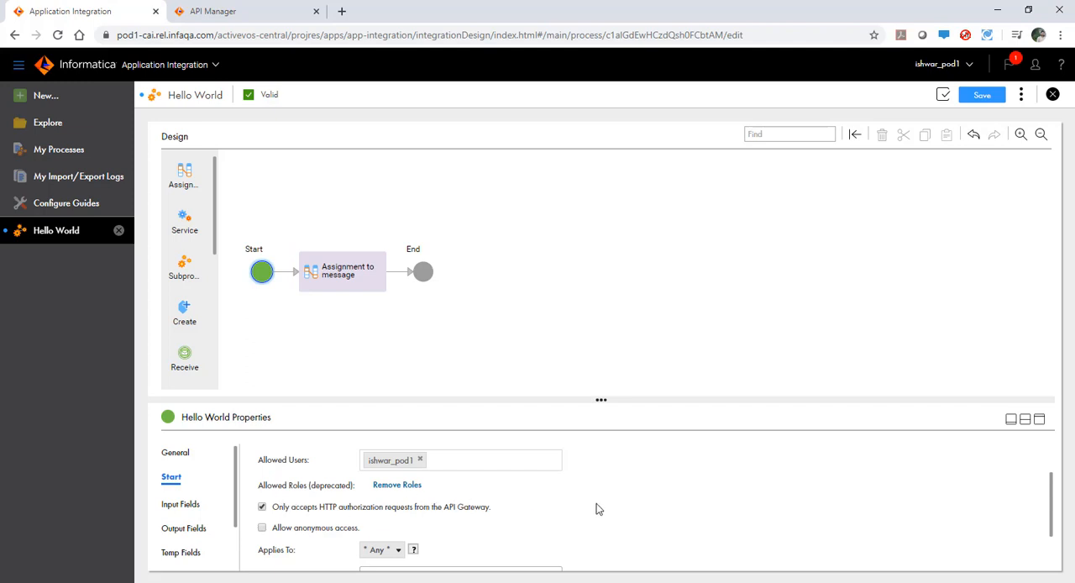
click(981, 94)
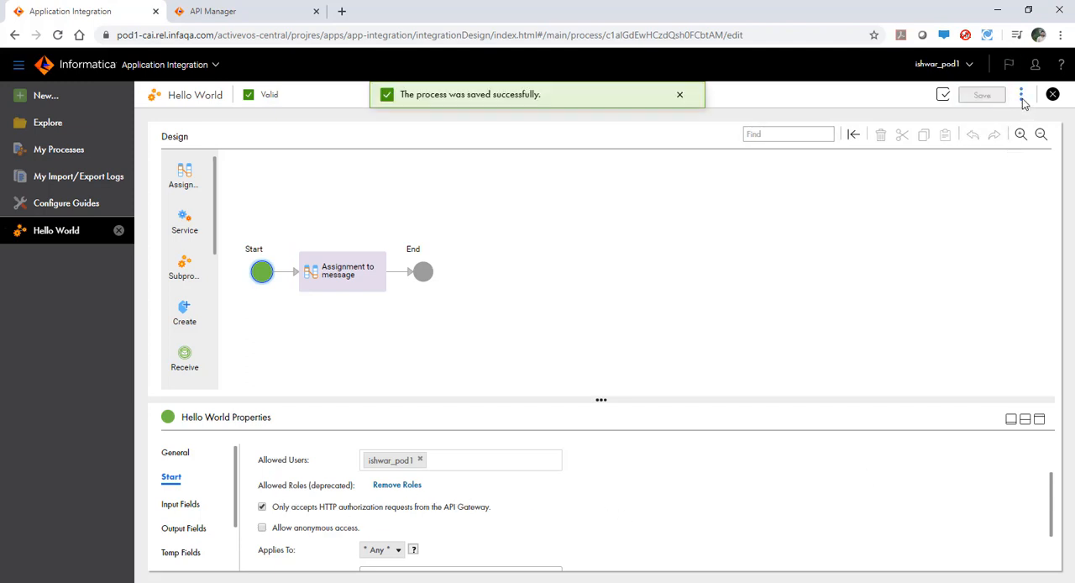
click(1021, 94)
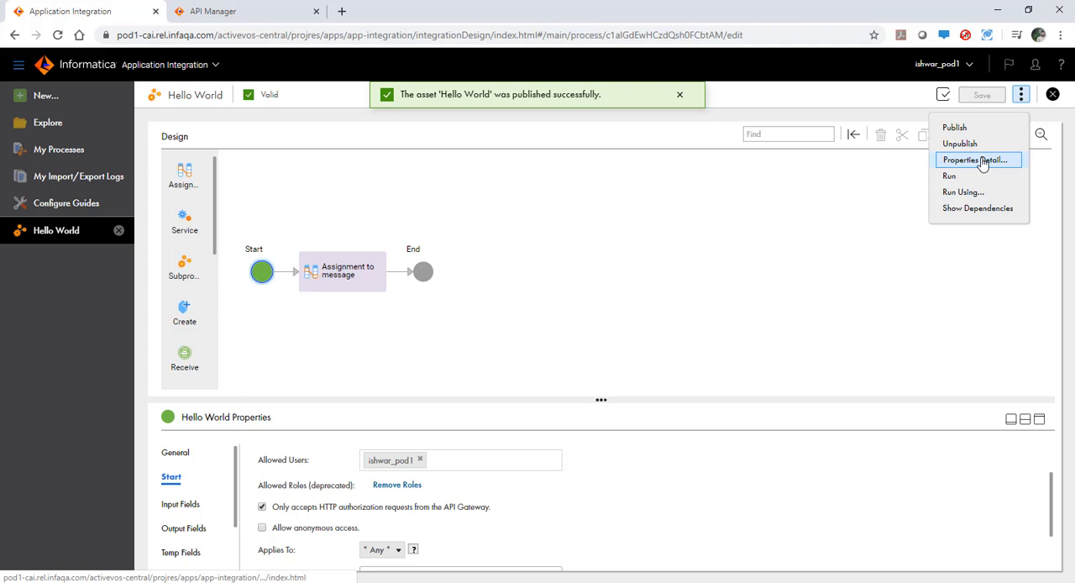
click(978, 159)
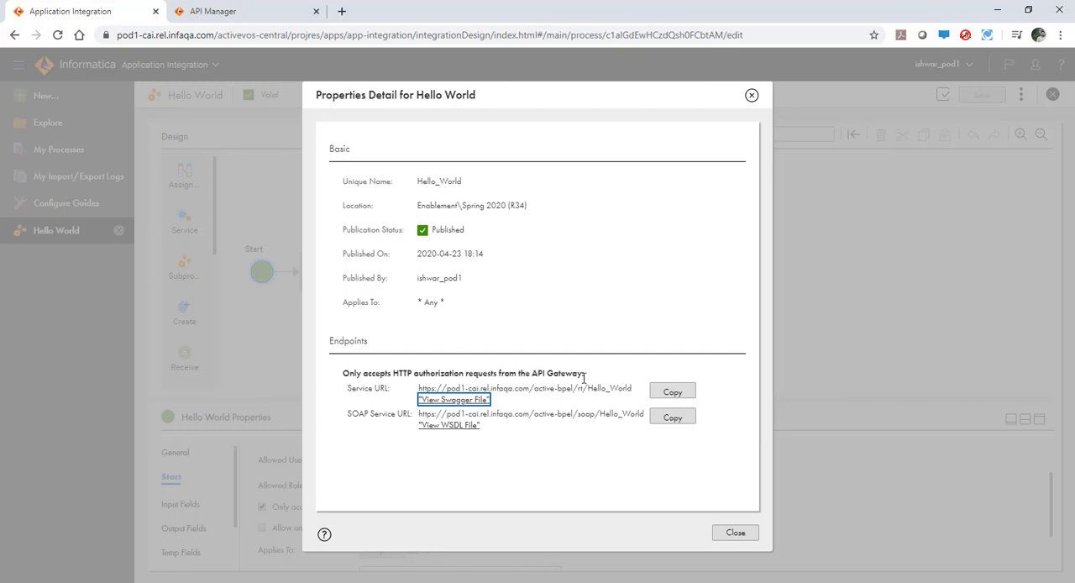
mouse_move(668, 379)
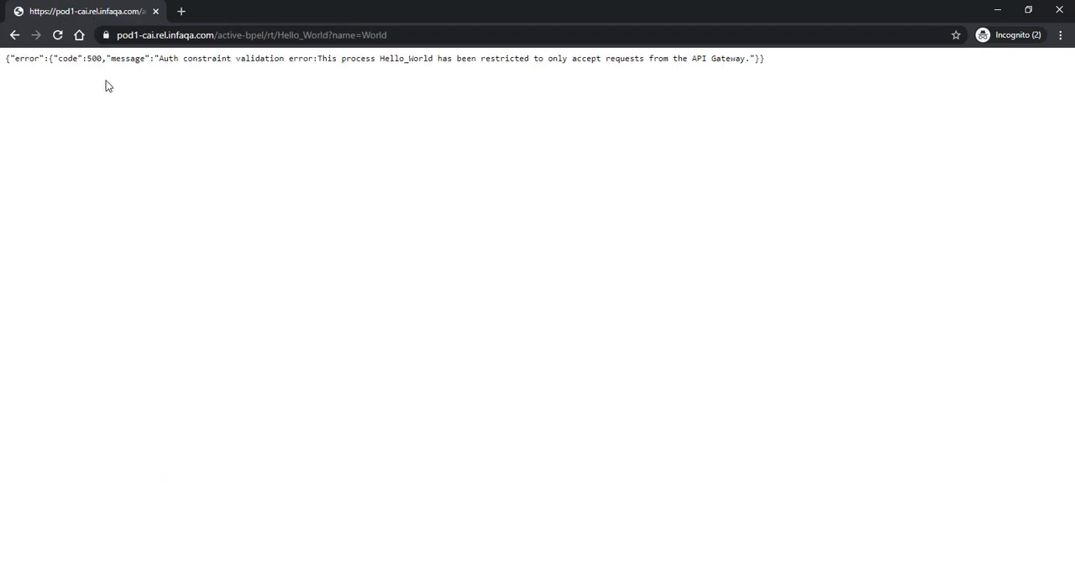
mouse_move(323, 64)
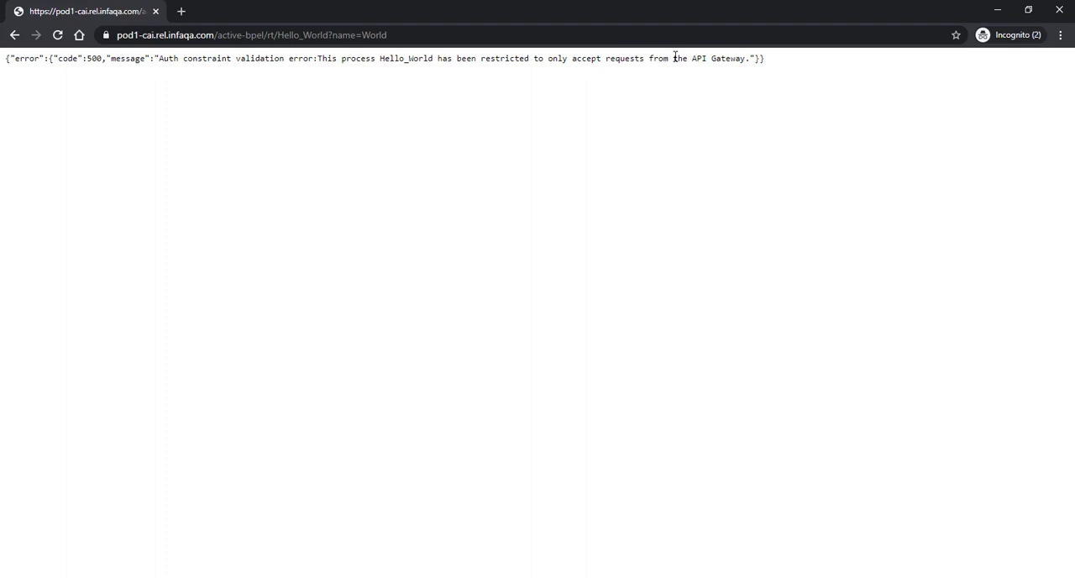
mouse_move(412, 76)
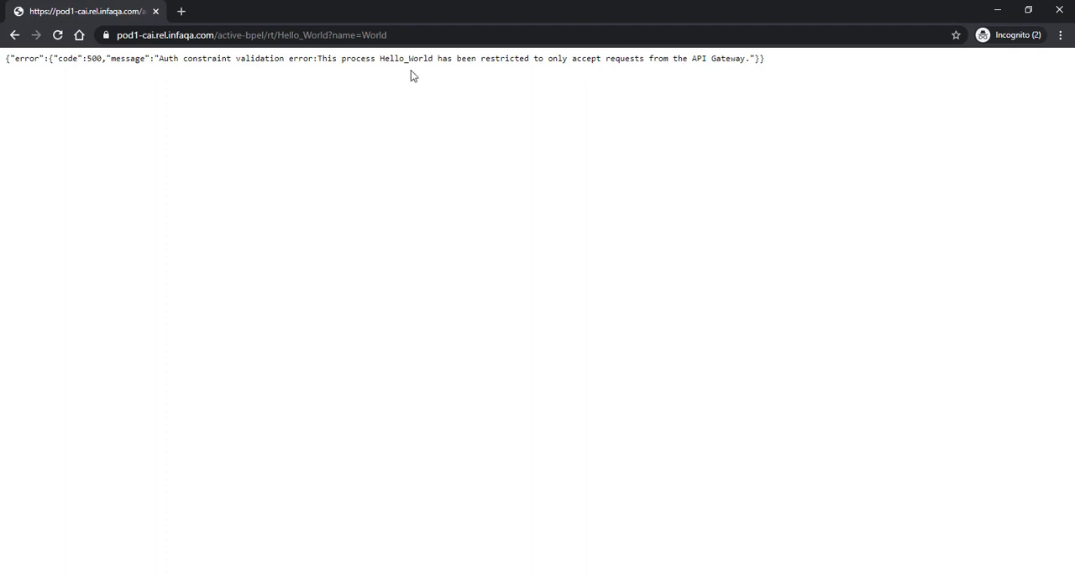
mouse_move(1036, 10)
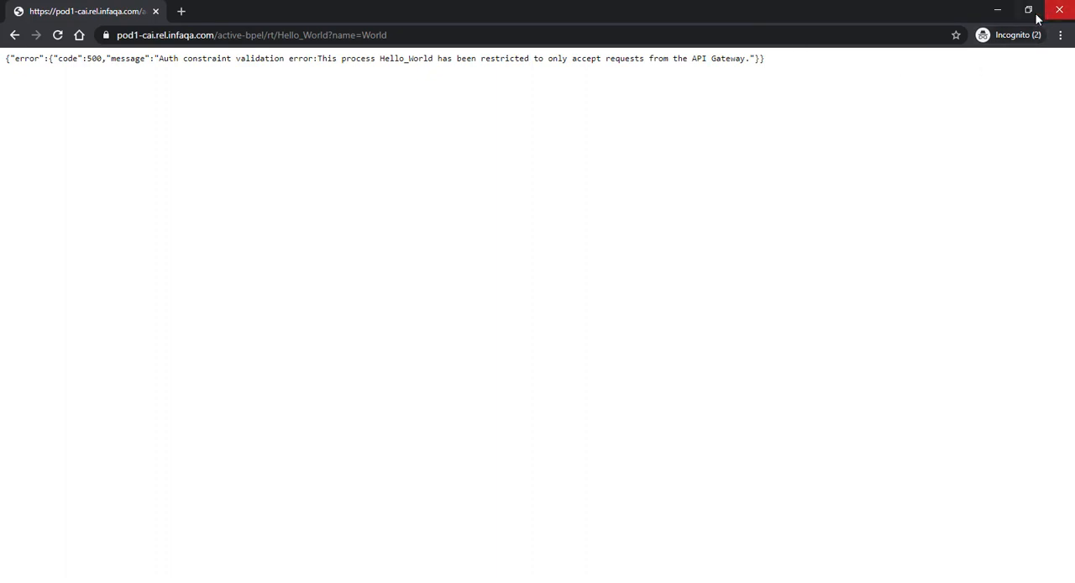
mouse_move(1007, 19)
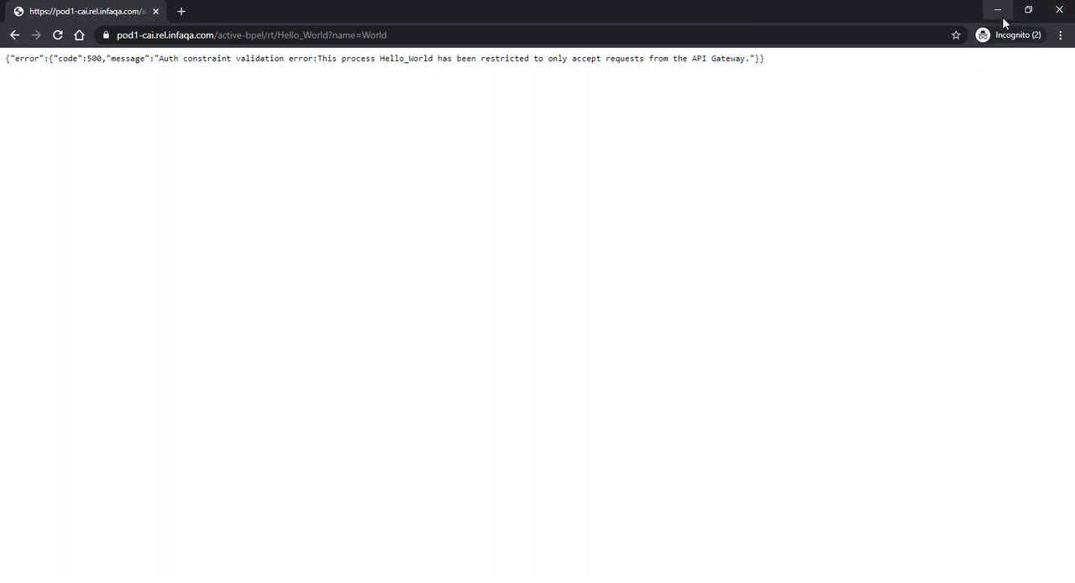
mouse_move(1059, 10)
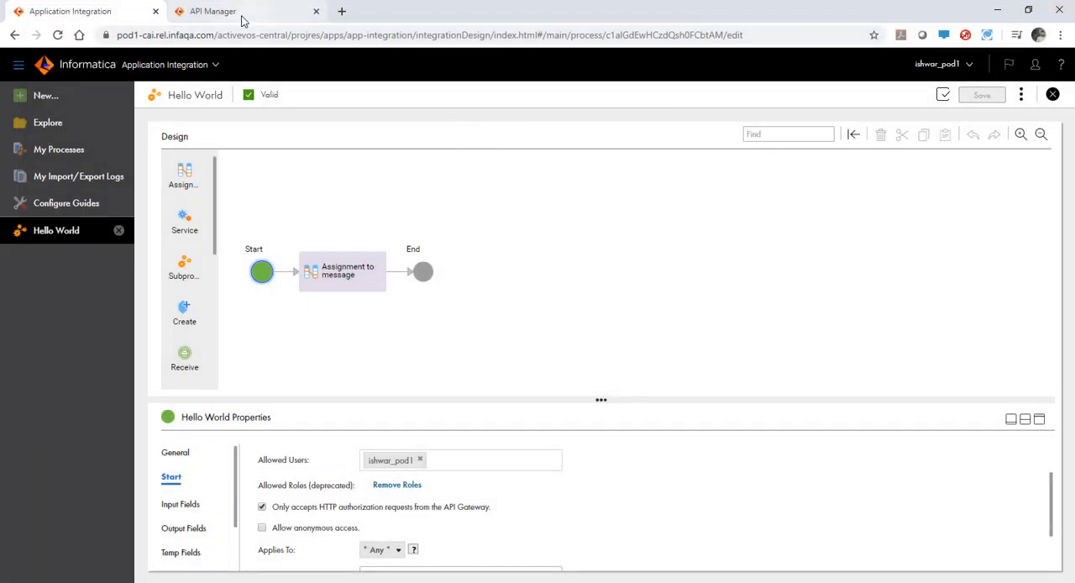
- In API Manager, find the Hello_World REST service and create a managed API for it
click(211, 12)
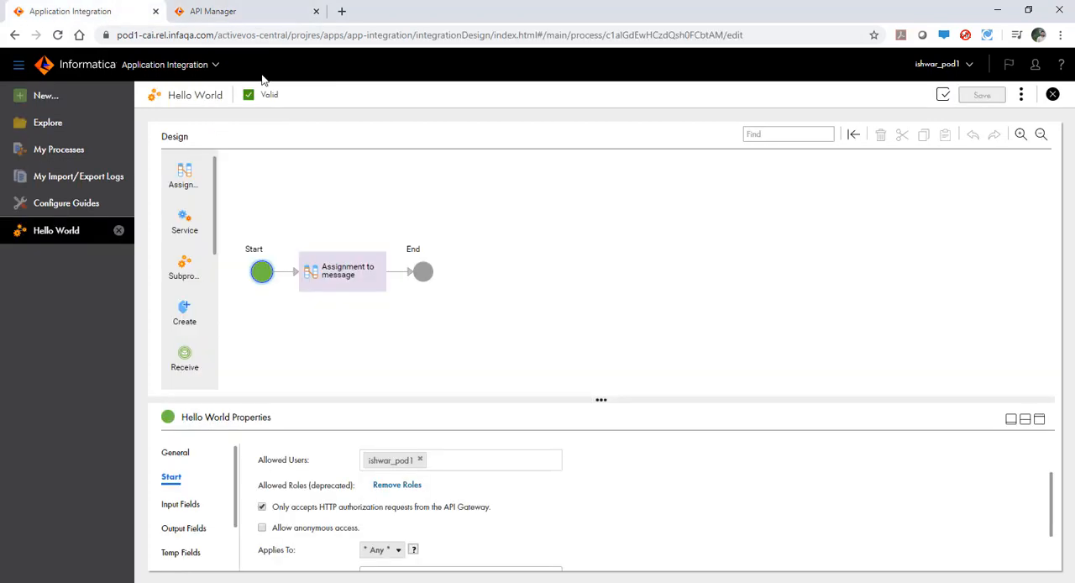
mouse_move(262, 23)
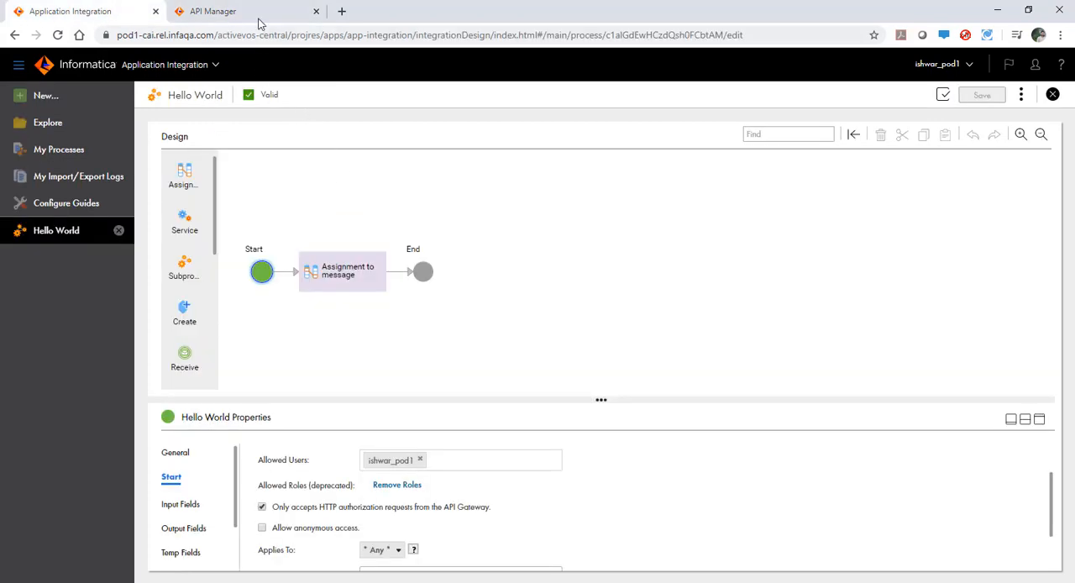
click(211, 12)
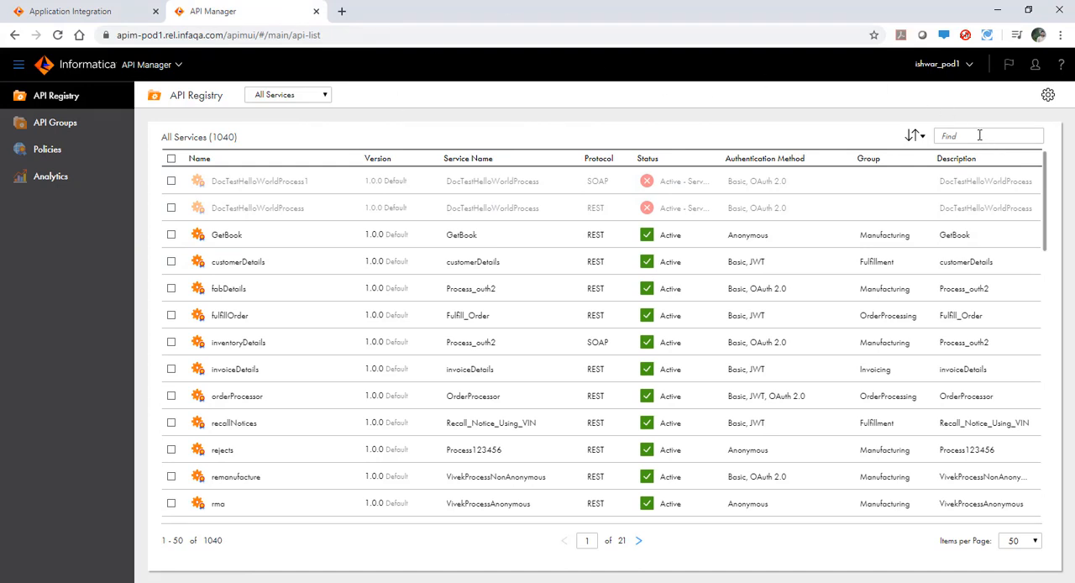
text(Hello_World)
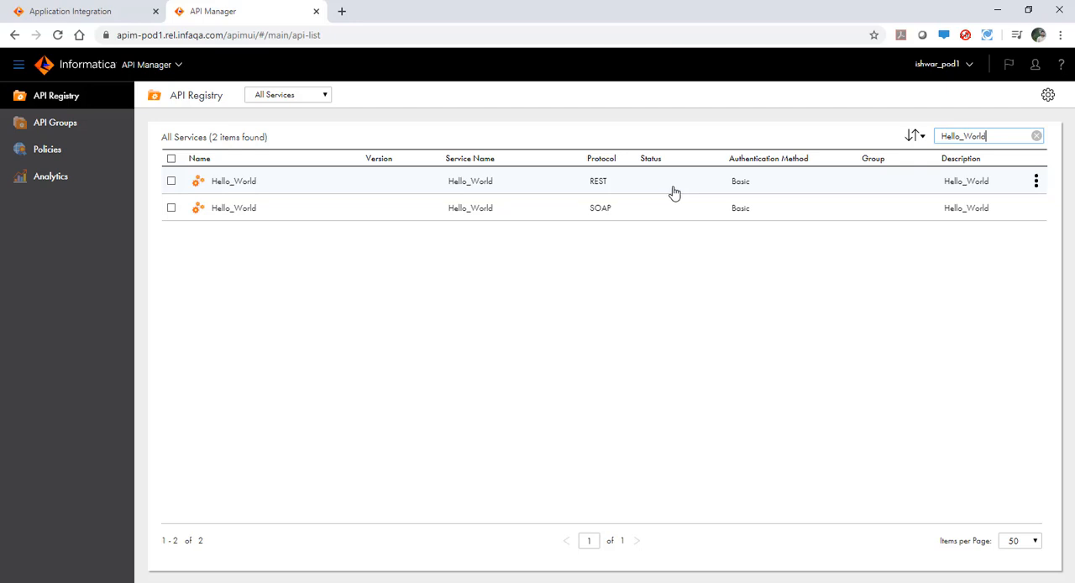
mouse_move(974, 183)
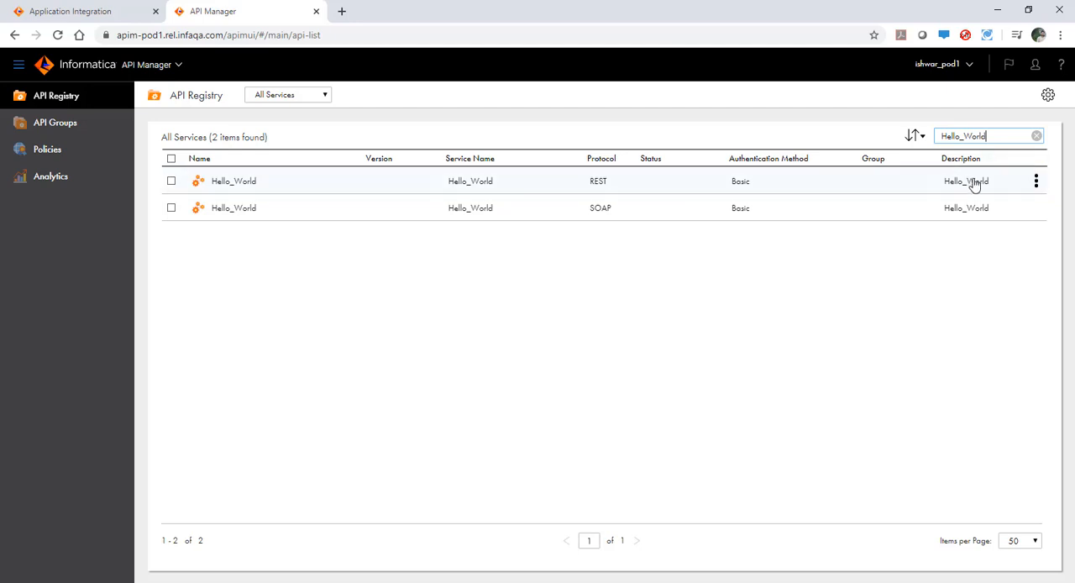
mouse_move(1035, 183)
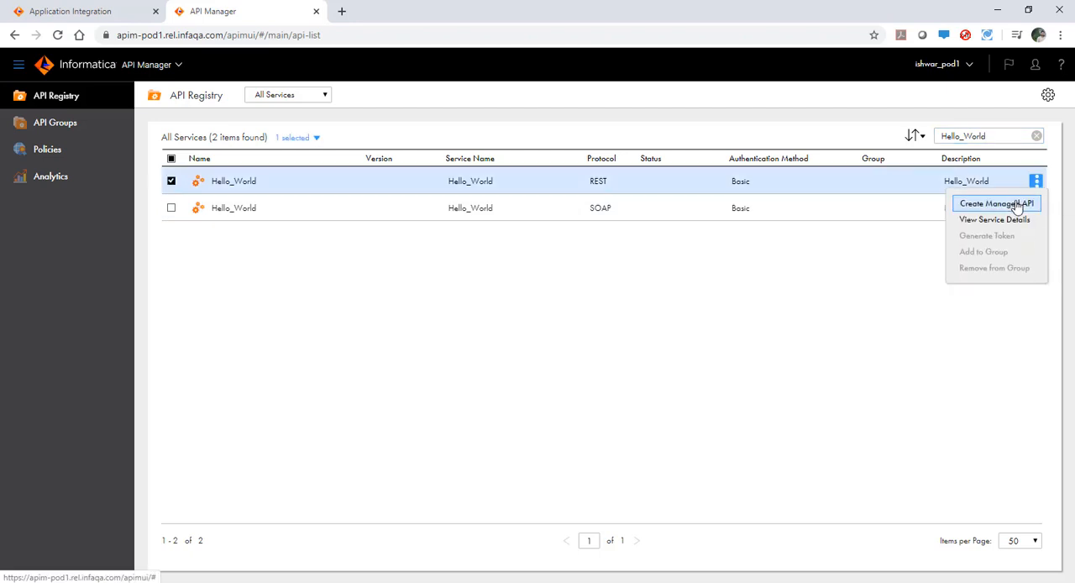
click(996, 201)
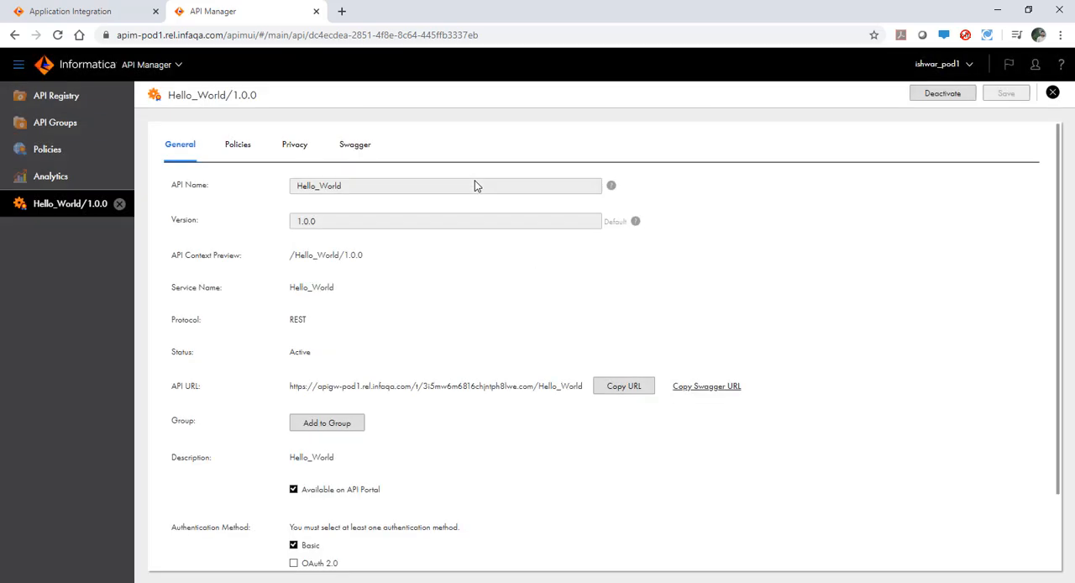
- Change the Hello_World API's authentication method from Basic to OAuth 2.0
scroll(down, 3)
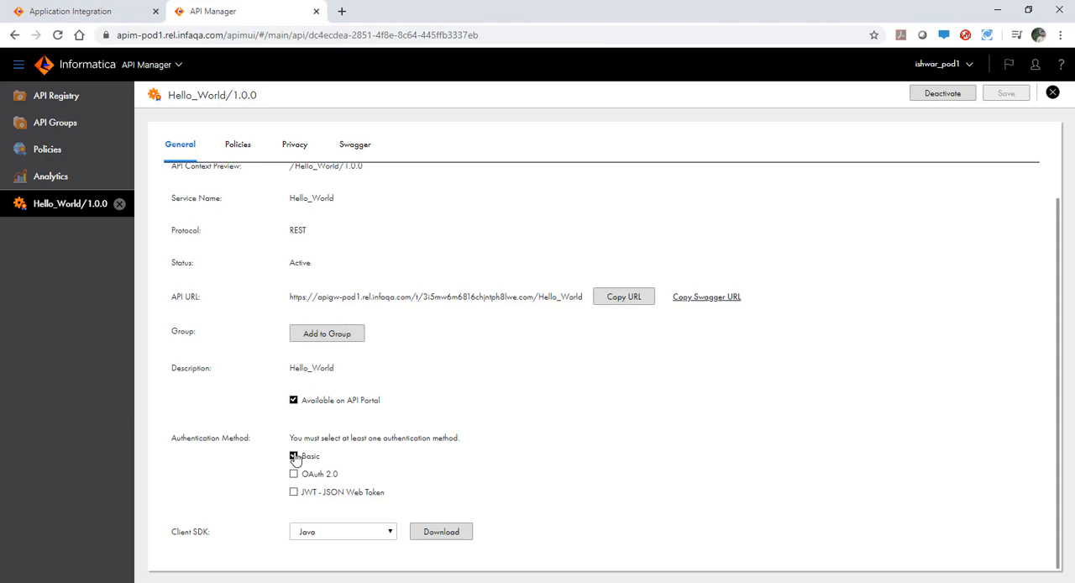
click(293, 455)
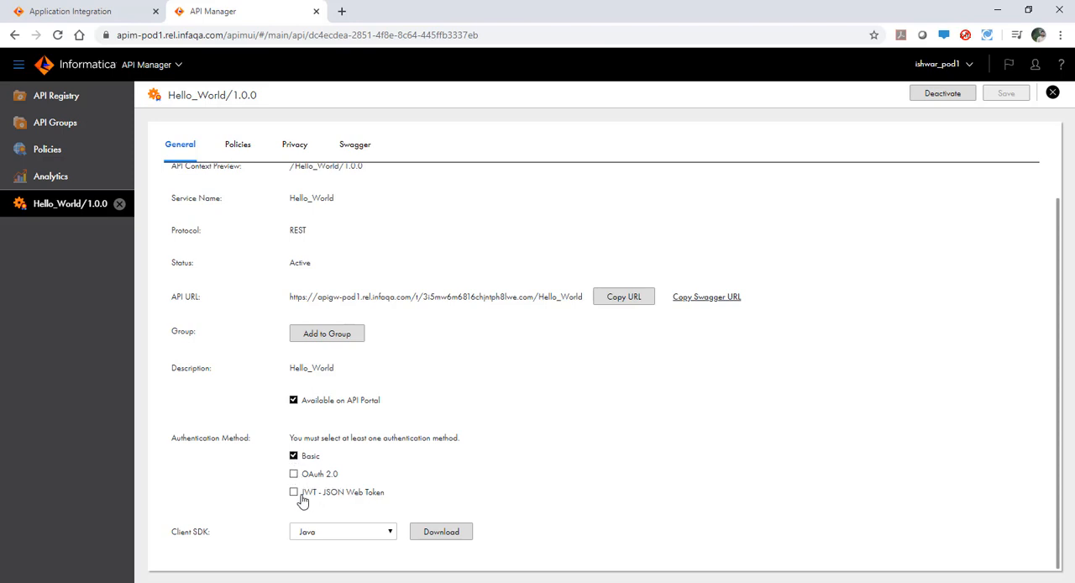
mouse_move(310, 463)
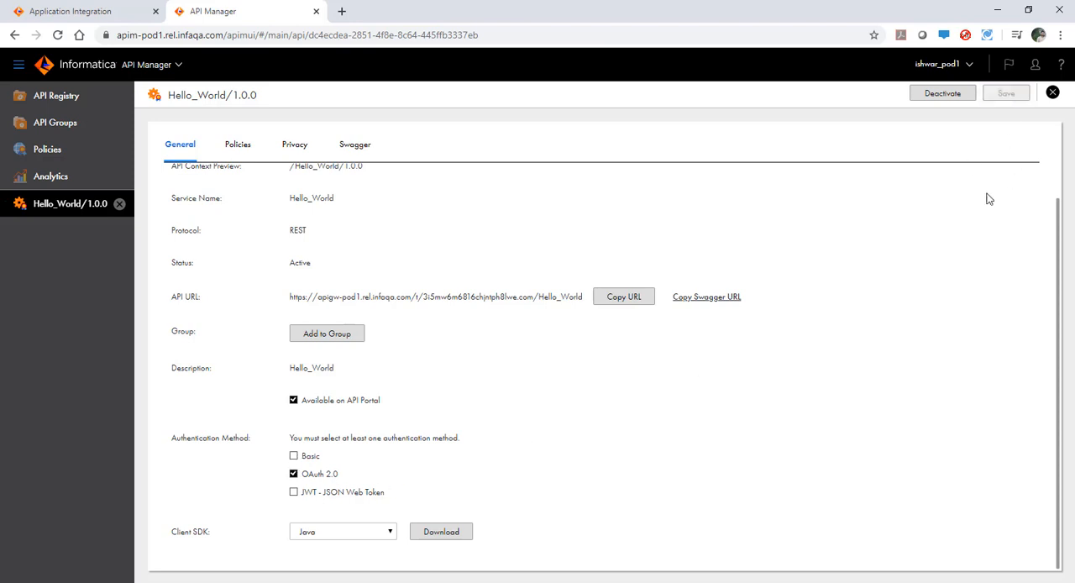
mouse_move(333, 267)
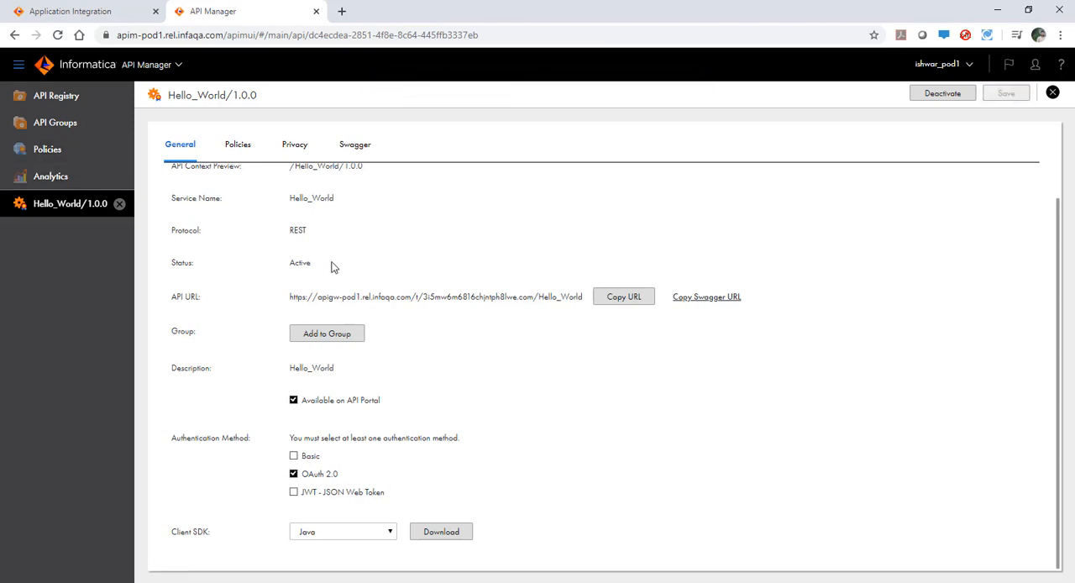
mouse_move(346, 246)
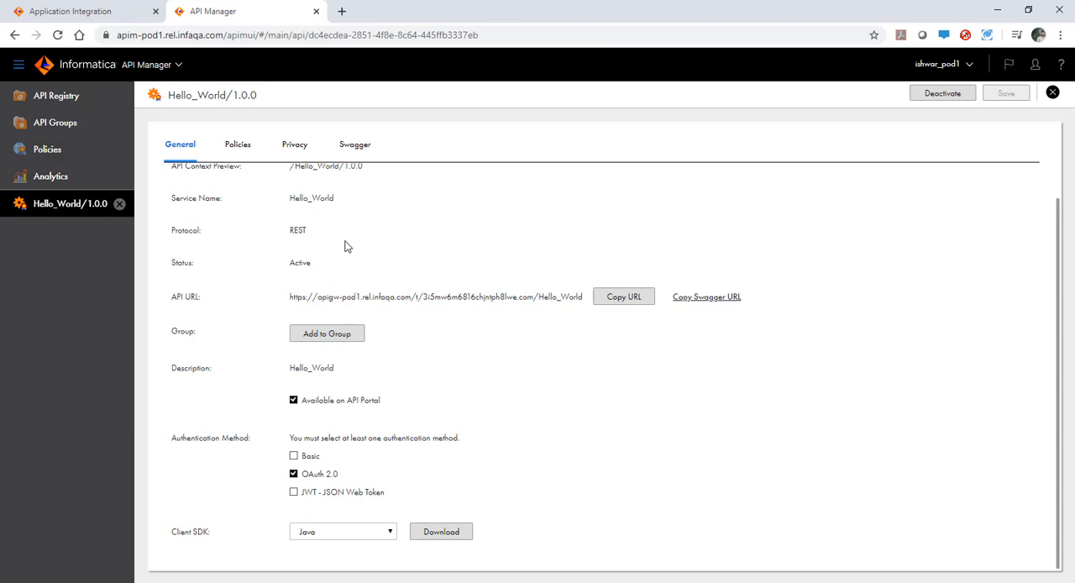
- Under Policies > Authorization, start adding a new OAuth 2.0 client and continue past credentials
click(47, 147)
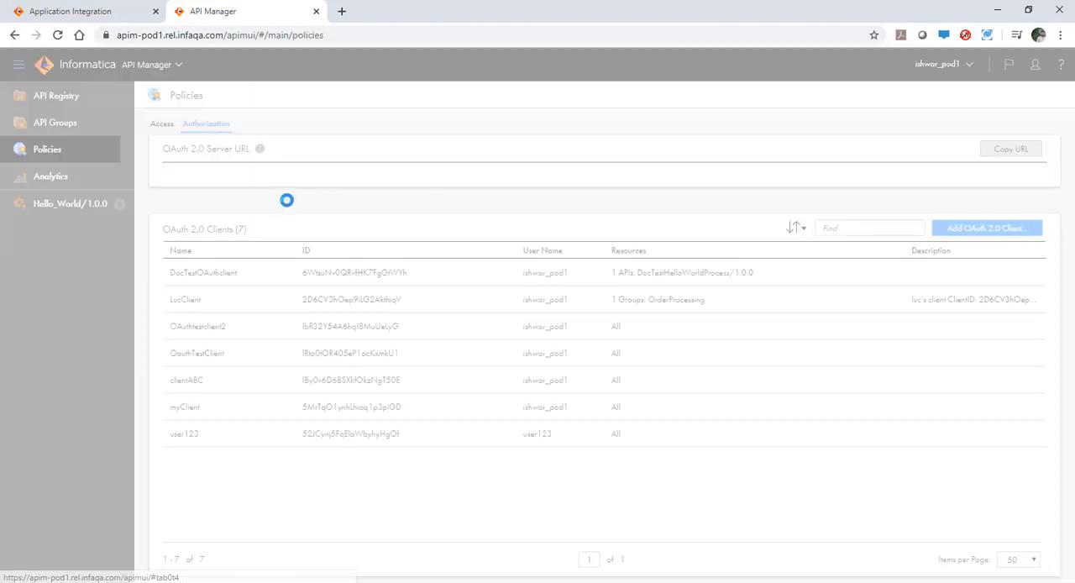
click(205, 124)
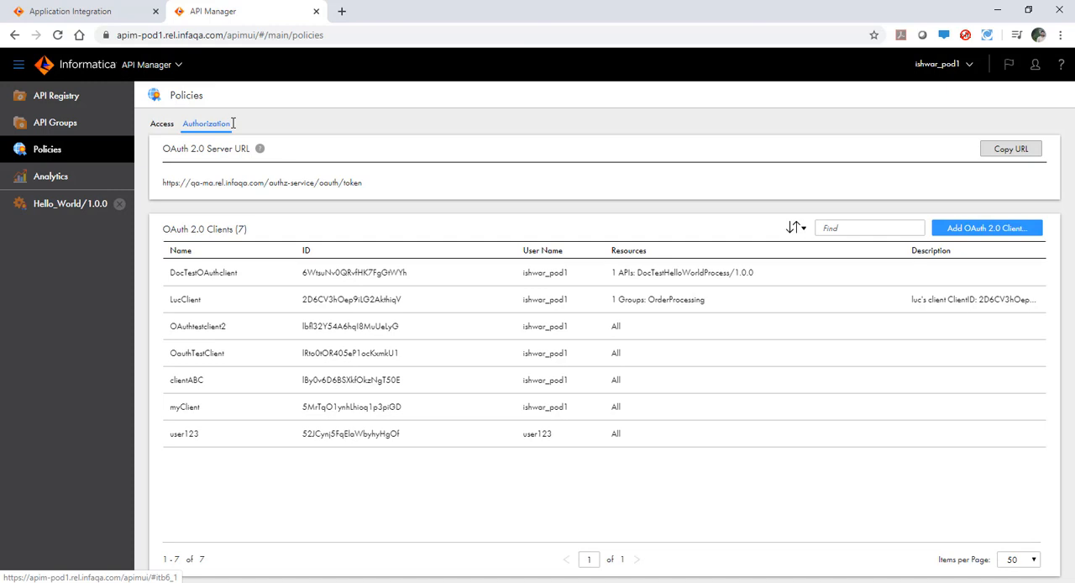
mouse_move(752, 255)
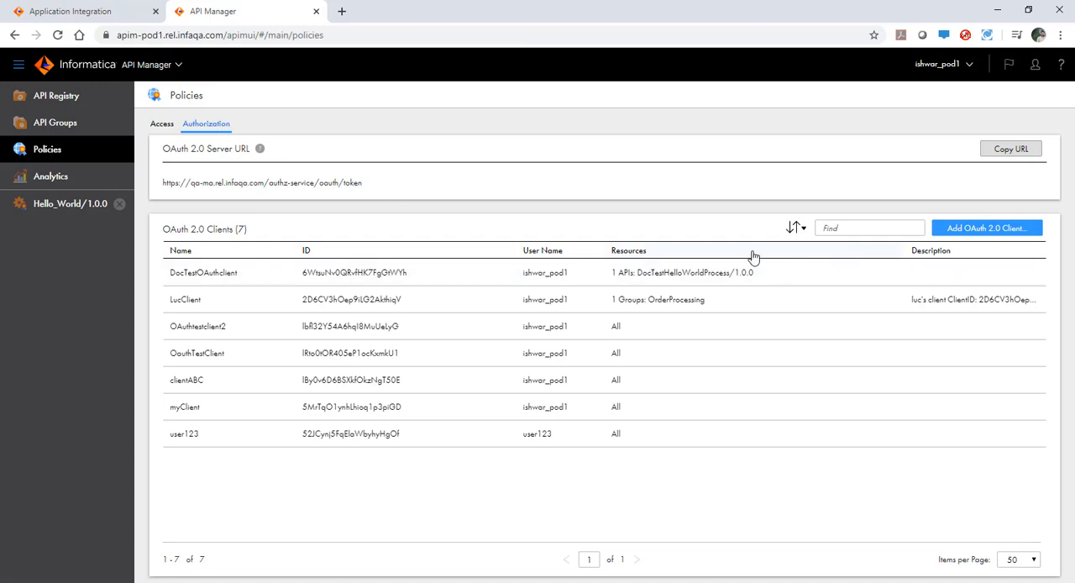
mouse_move(1037, 238)
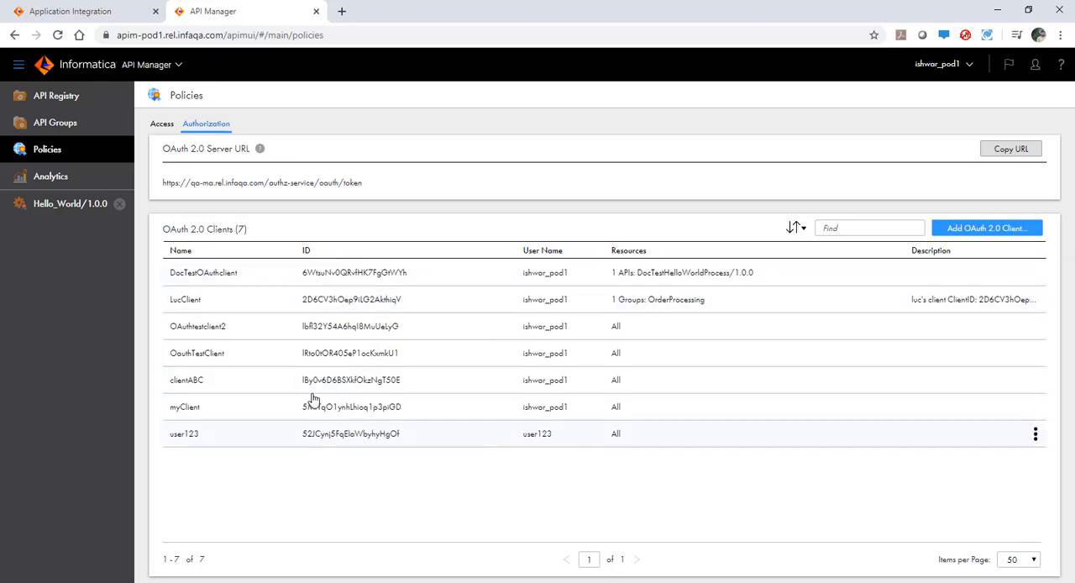
click(988, 228)
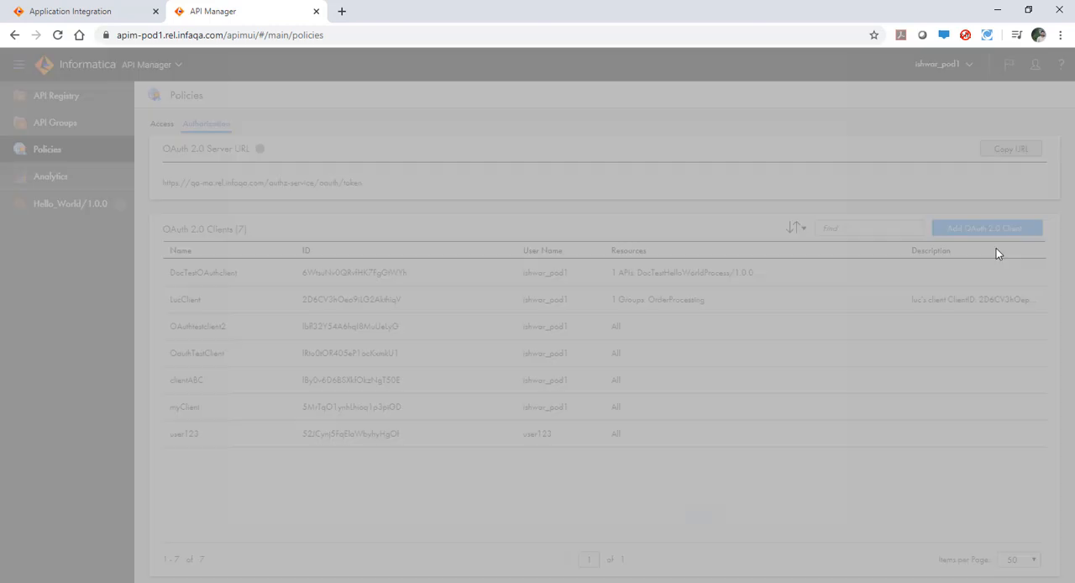
click(988, 228)
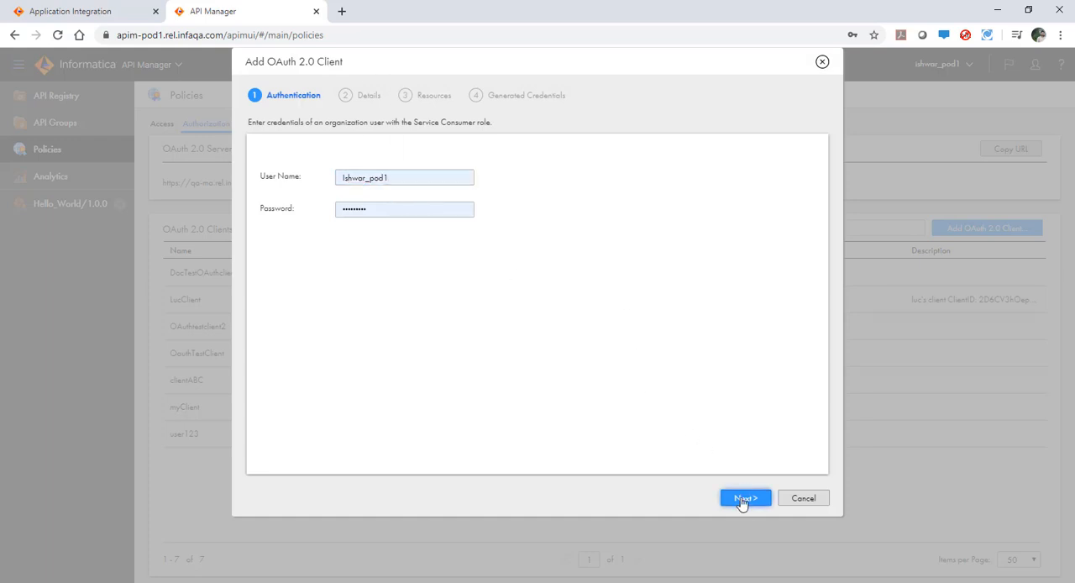
click(746, 497)
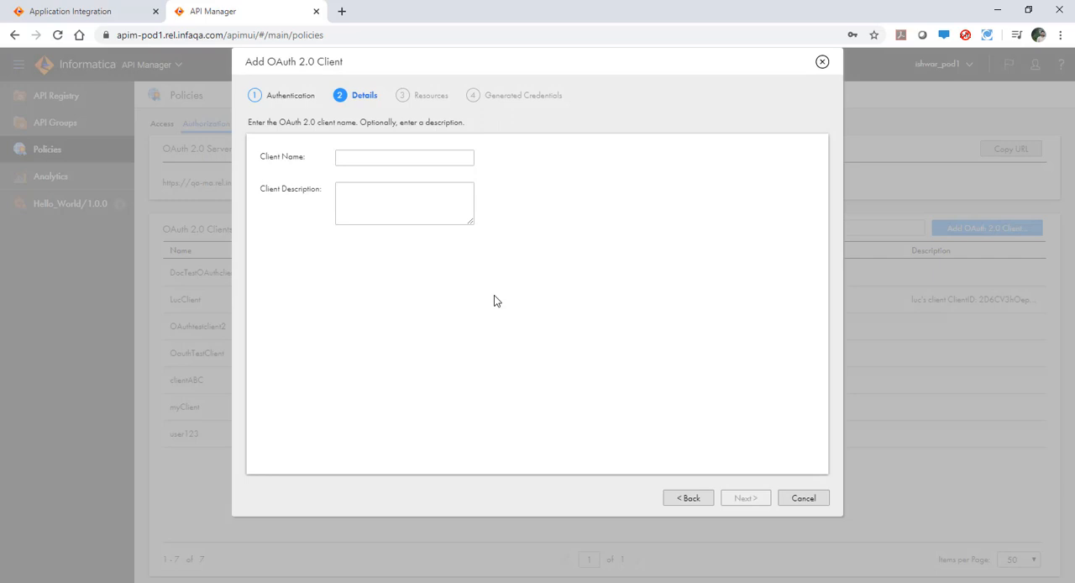
- Name the client HelloWorldClient with a short description and continue to resources
click(403, 158)
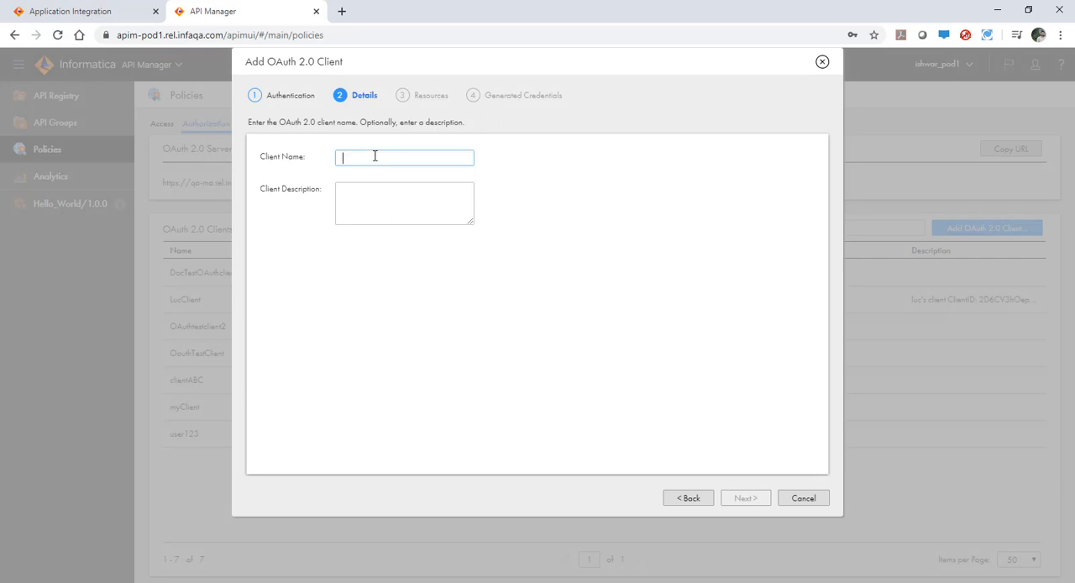
text(Hello)
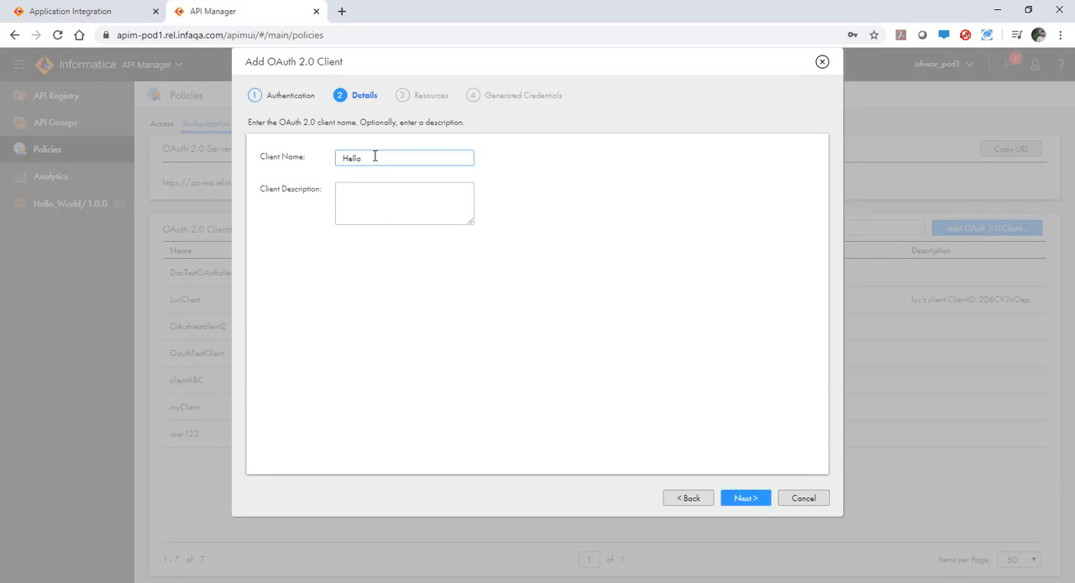
text(WorldClie)
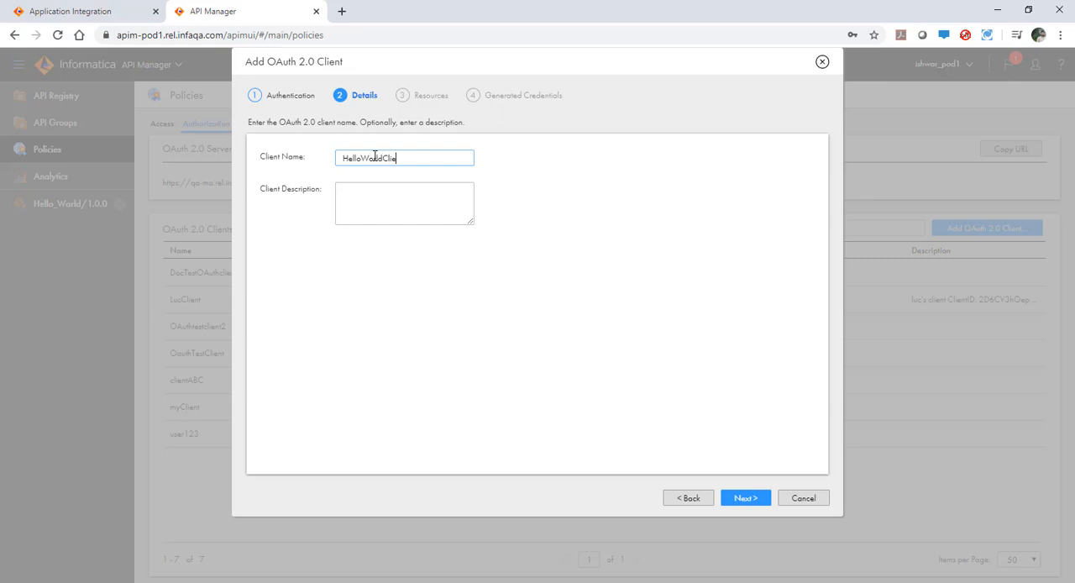
click(403, 201)
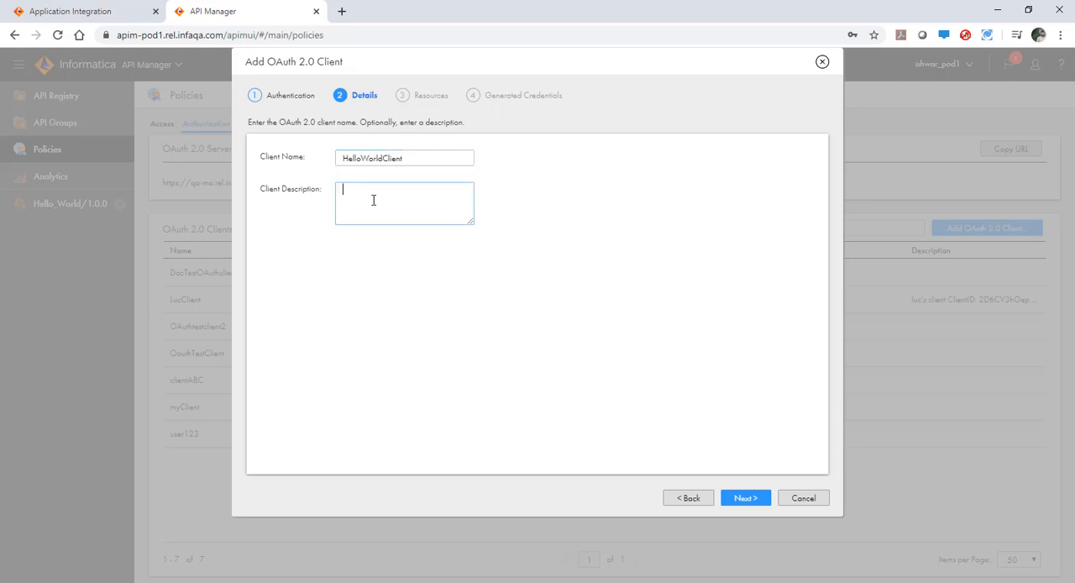
text(This is a)
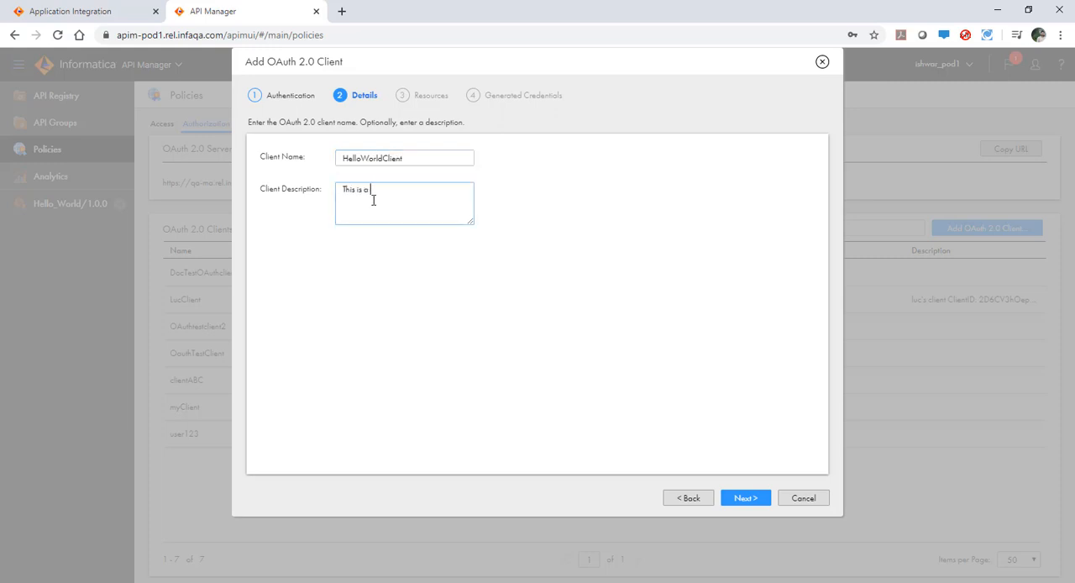
click(746, 497)
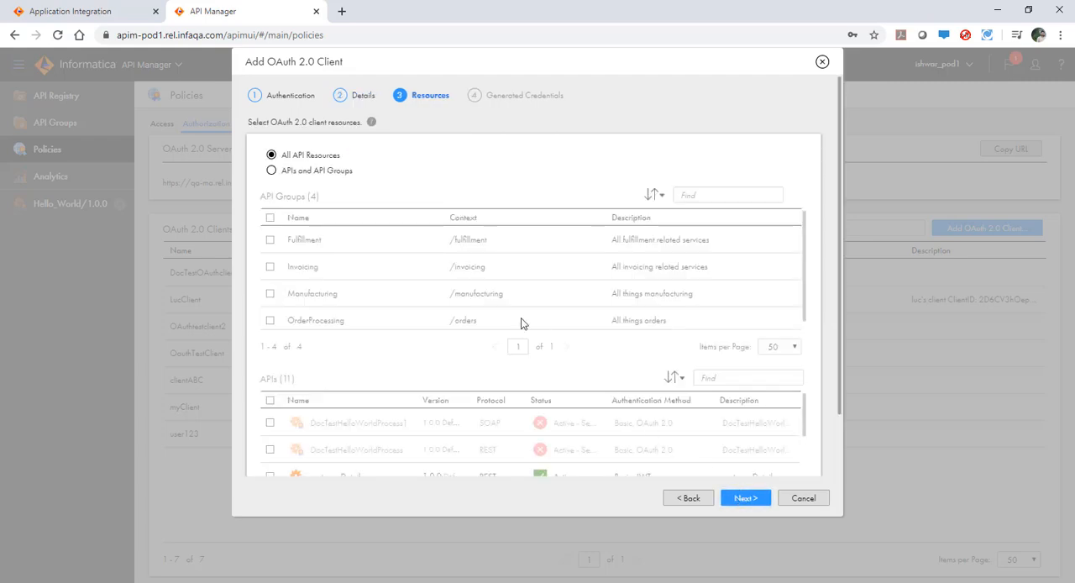
mouse_move(384, 161)
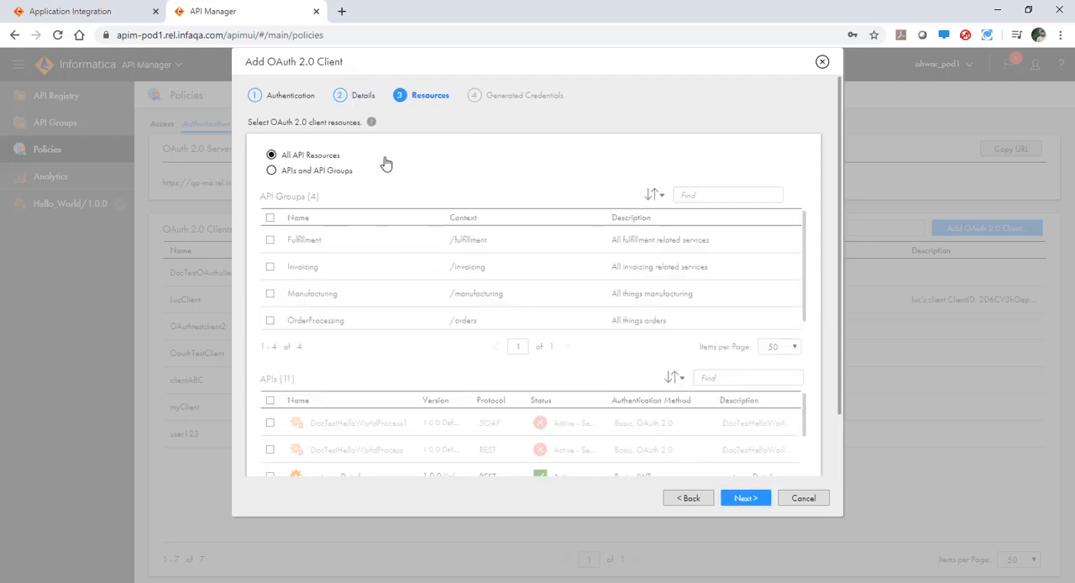
mouse_move(390, 160)
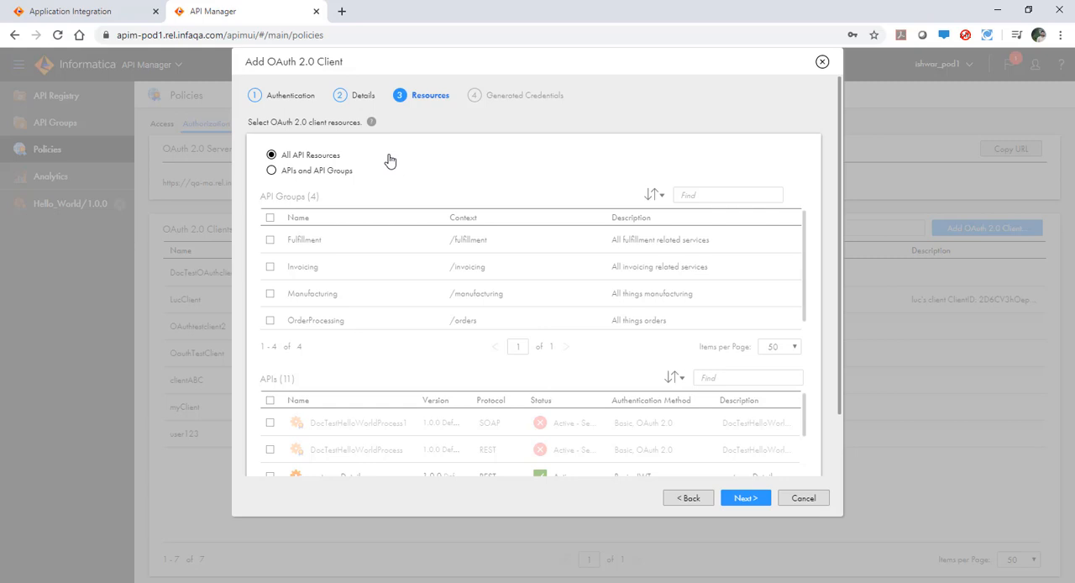
mouse_move(284, 181)
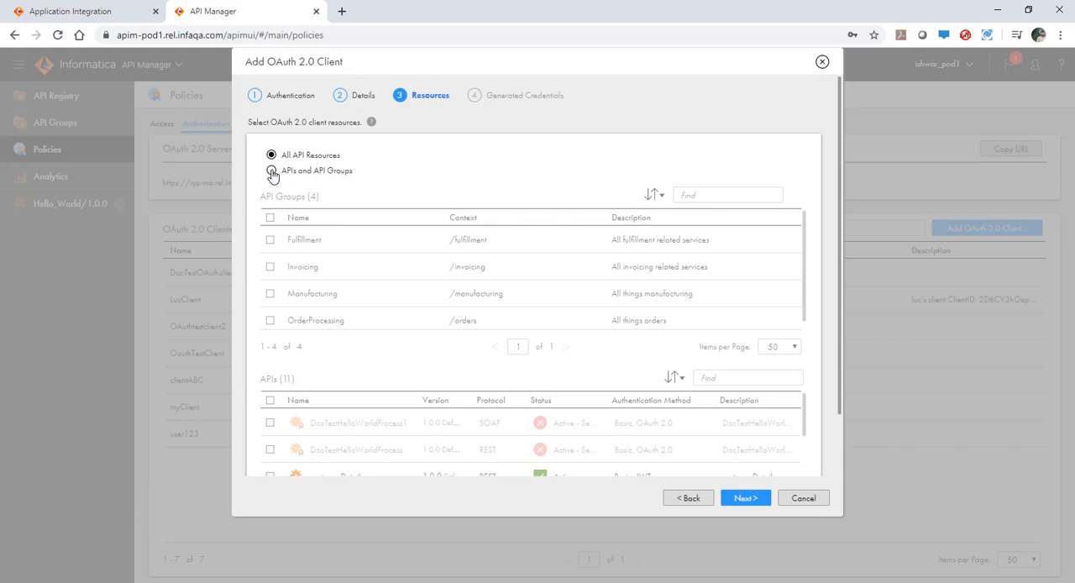
- Limit the client to specific APIs and groups, granting only the Hello_World API, and continue
click(272, 171)
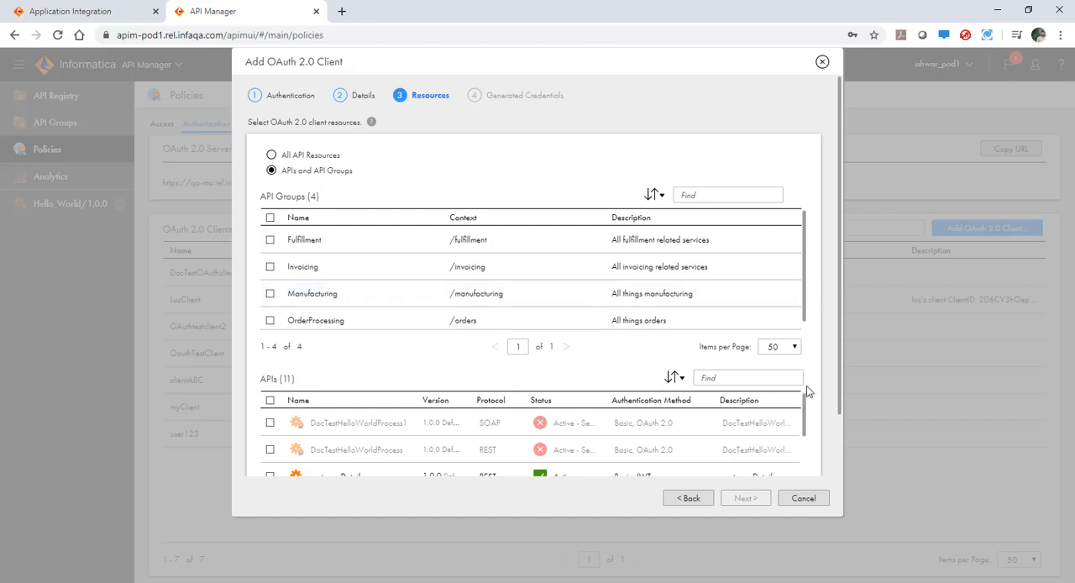
scroll(down, 3)
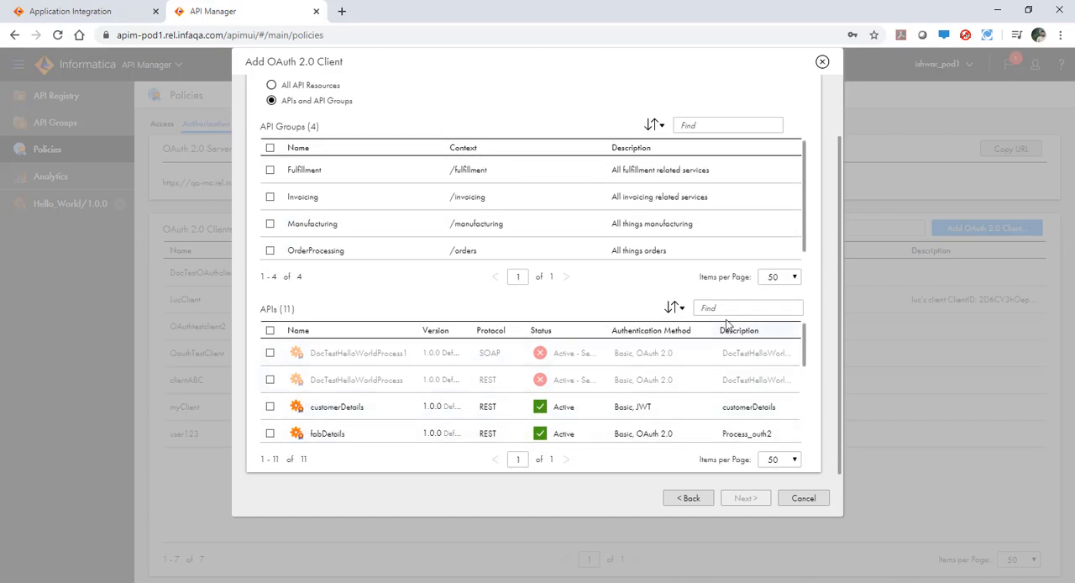
text(Hello)
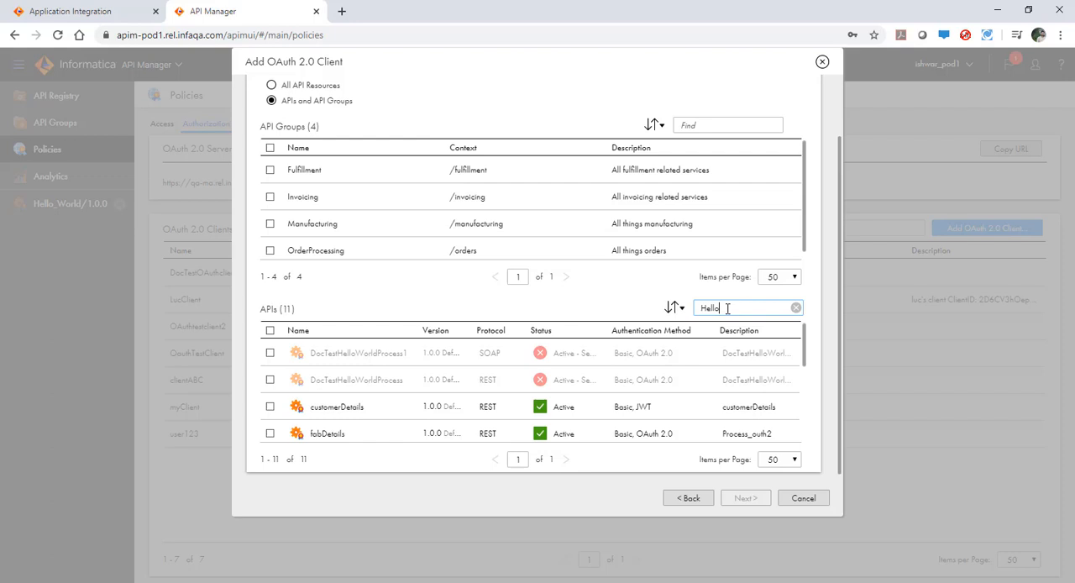
text(Hello)
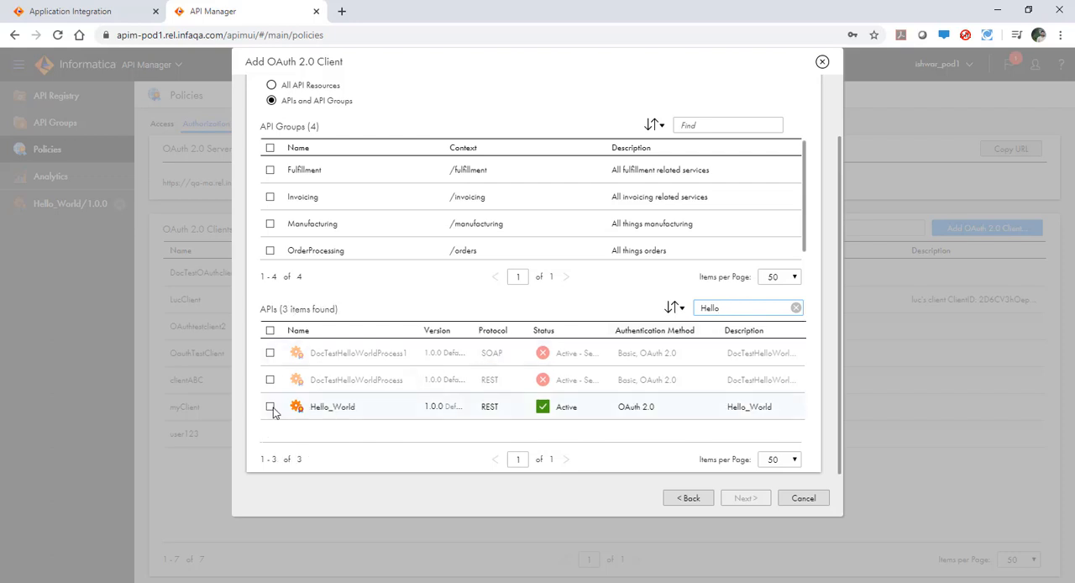
click(269, 406)
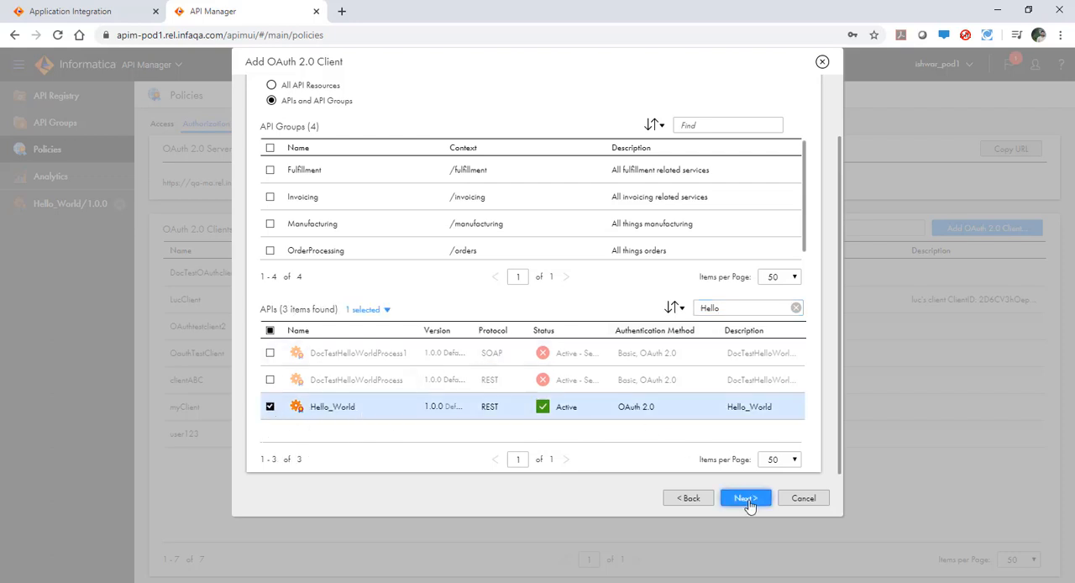
click(745, 497)
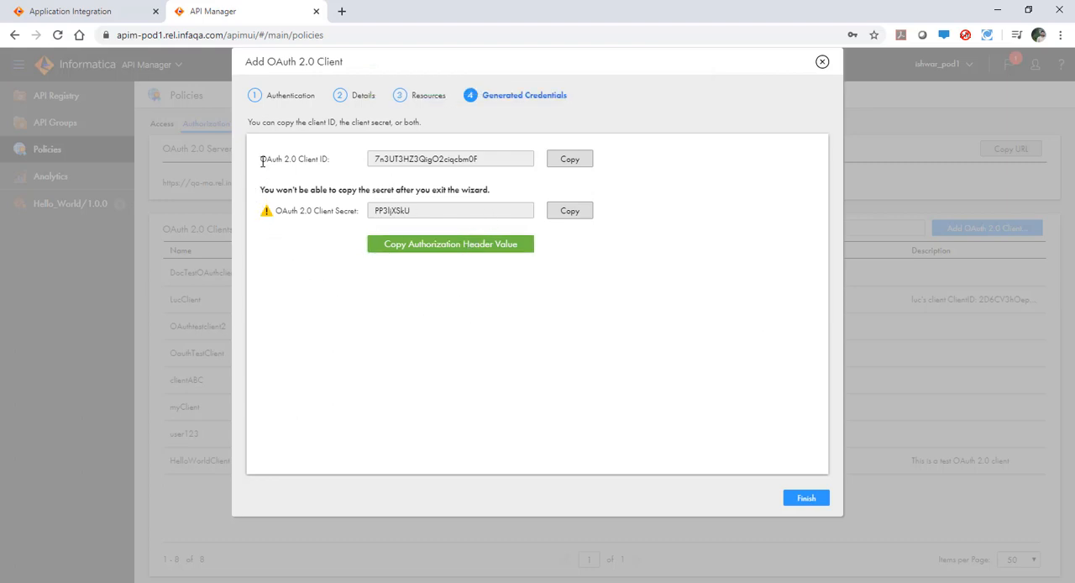
mouse_move(450, 244)
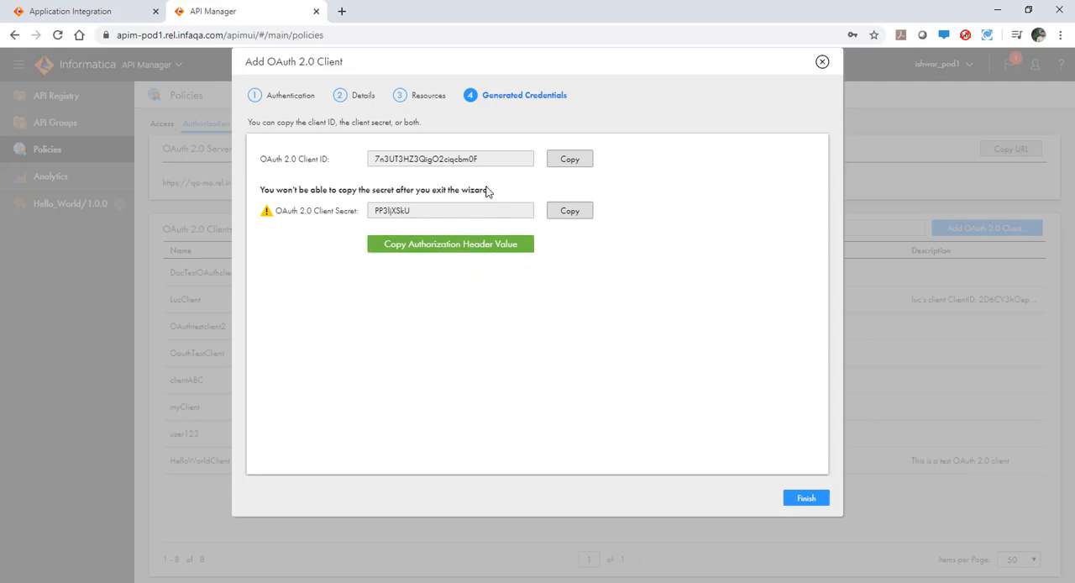
- Finish the wizard so HelloWorldClient appears in the OAuth 2.0 clients list
double_click(289, 157)
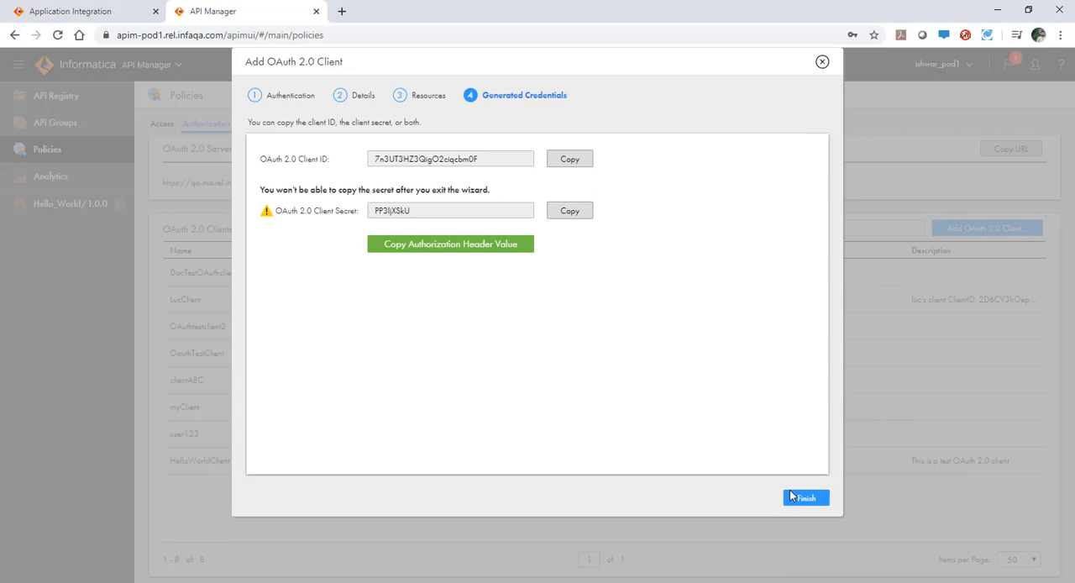
click(806, 497)
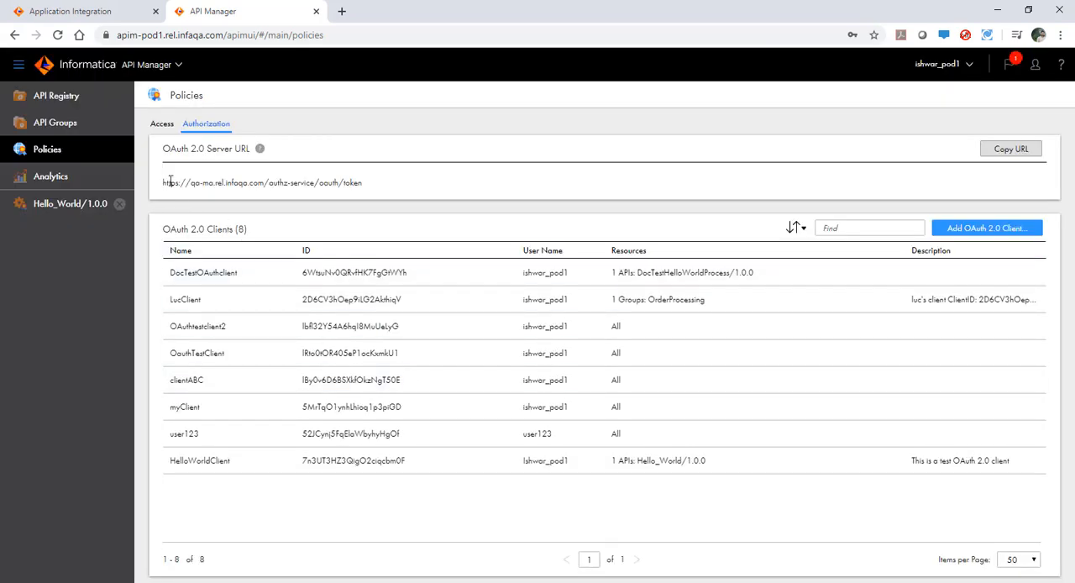
mouse_move(1010, 186)
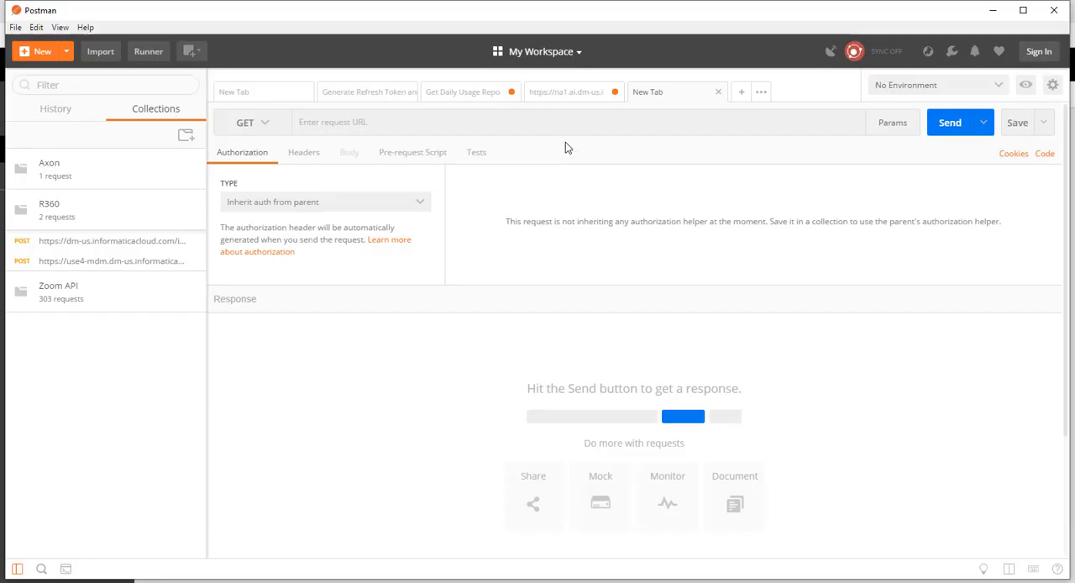
- Send a POST to the authz-service oauth/token URL with an Authorization: Basic header
text(https://qa-ma.rel.infaqa.com/authz-service/oauth/token)
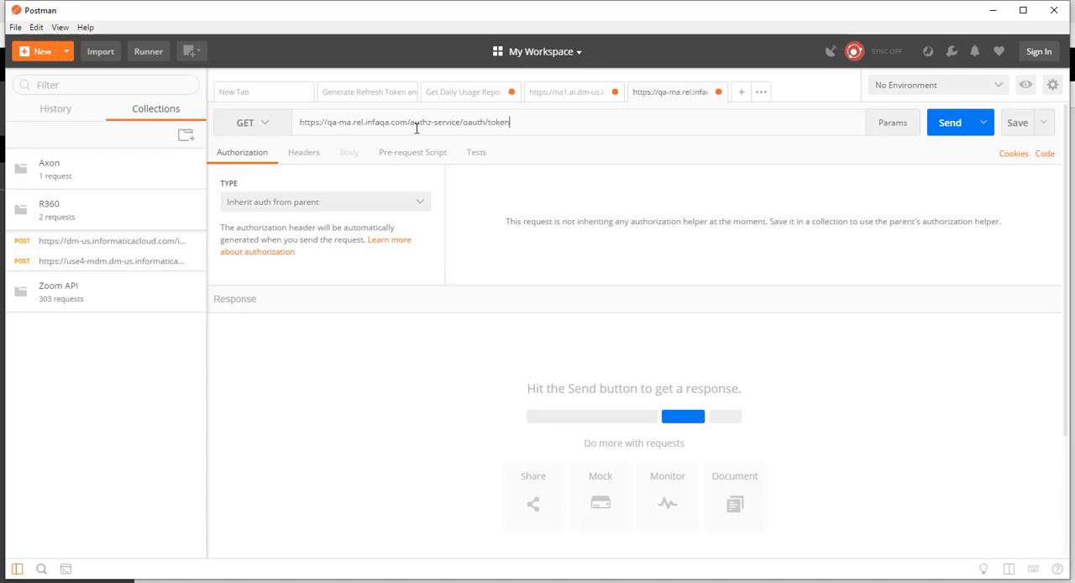
click(252, 121)
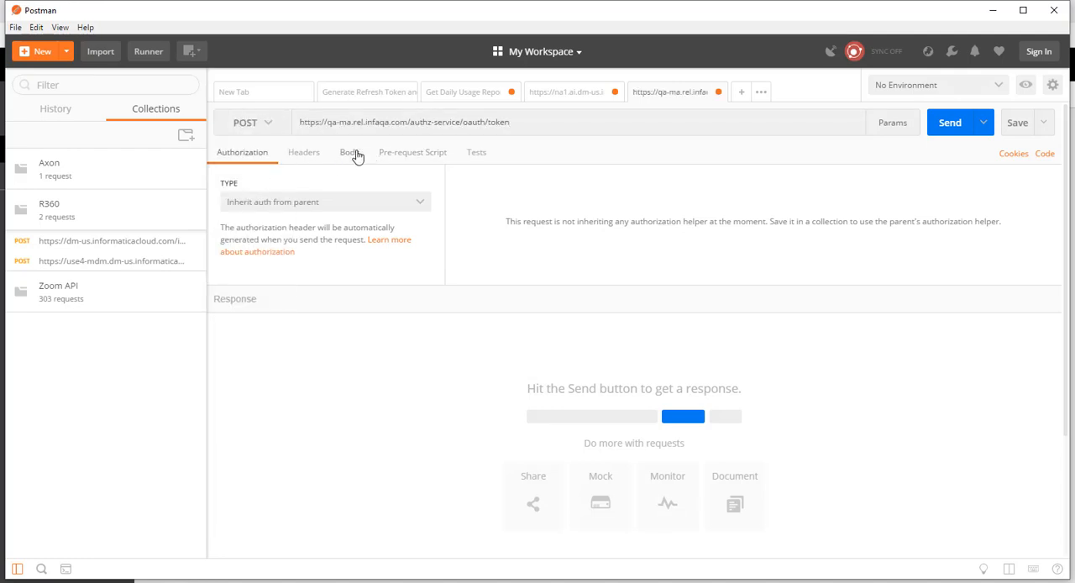
click(303, 153)
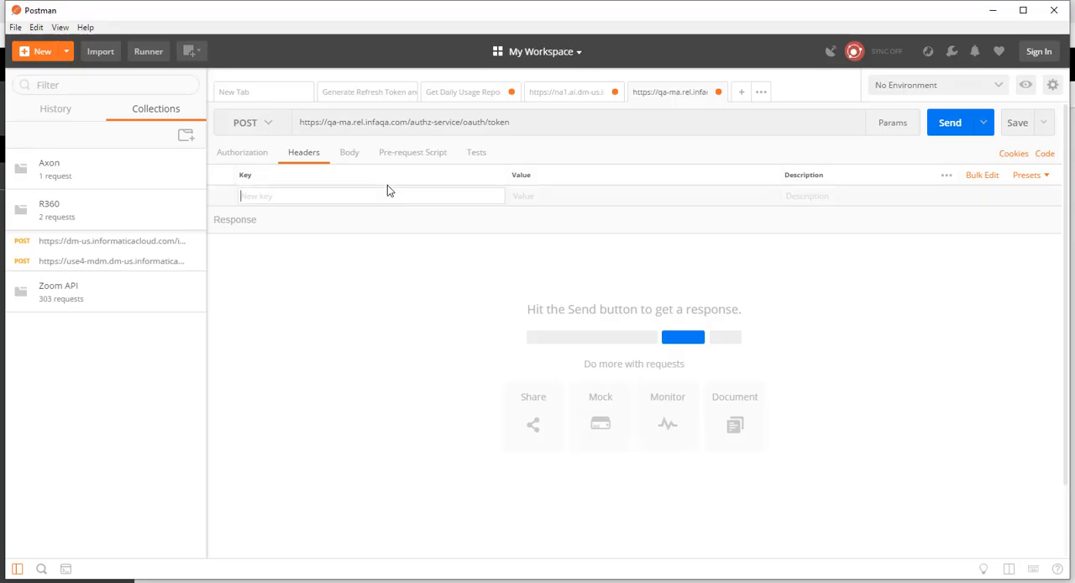
mouse_move(242, 153)
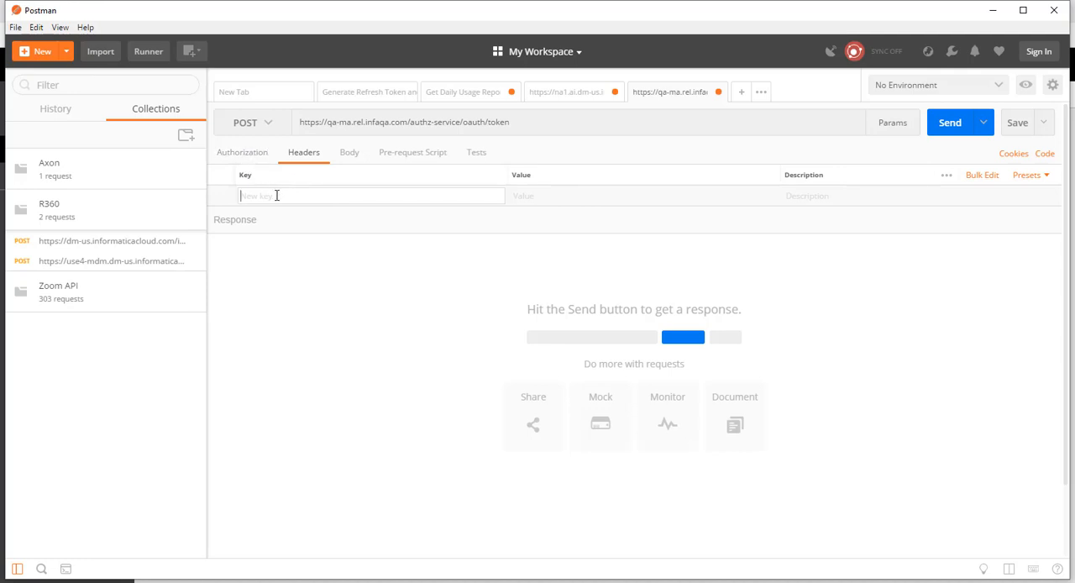
text(Auth)
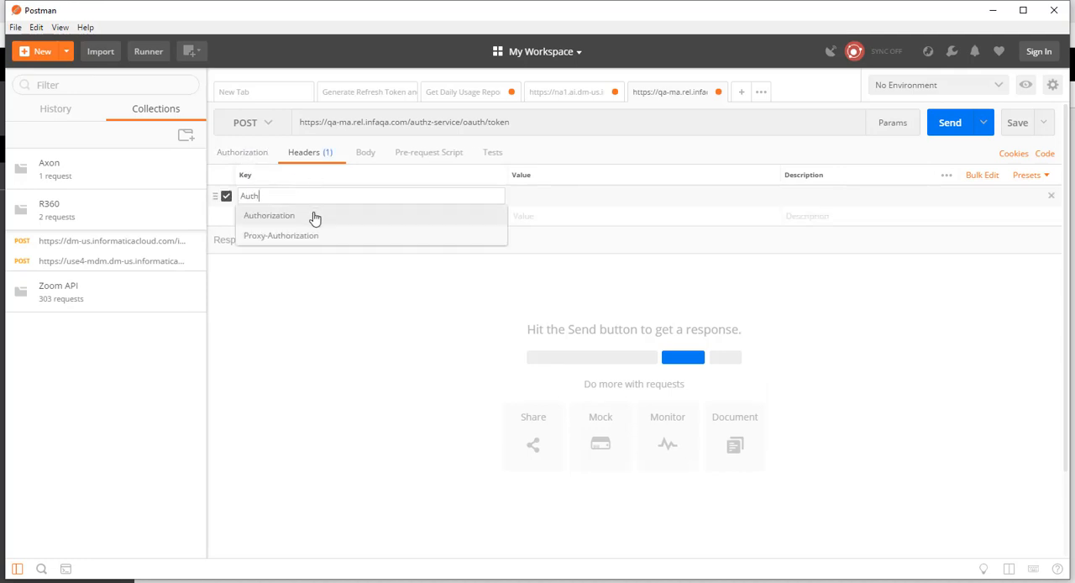
text(Bas)
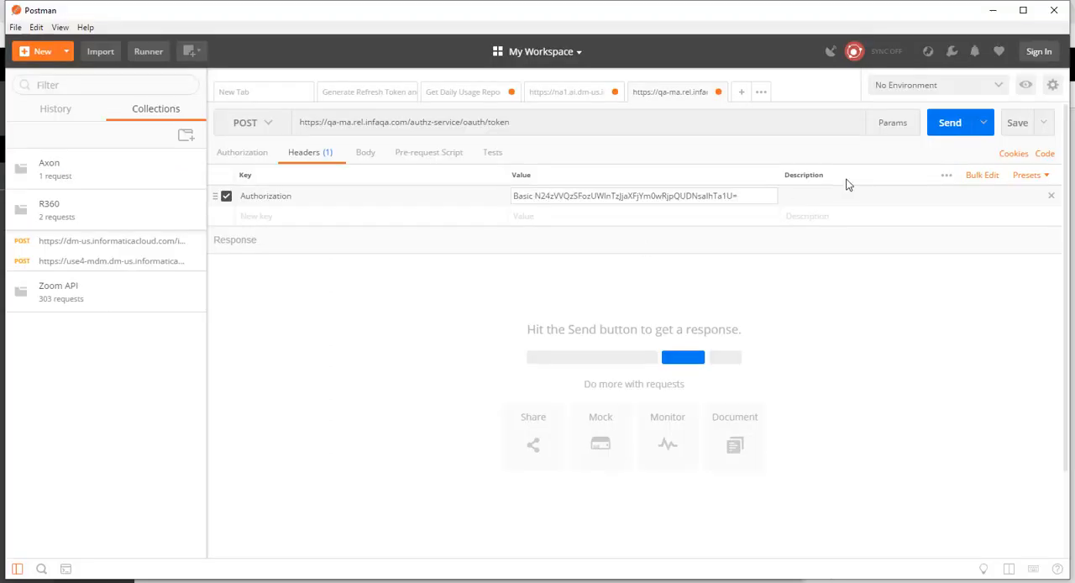
mouse_move(951, 123)
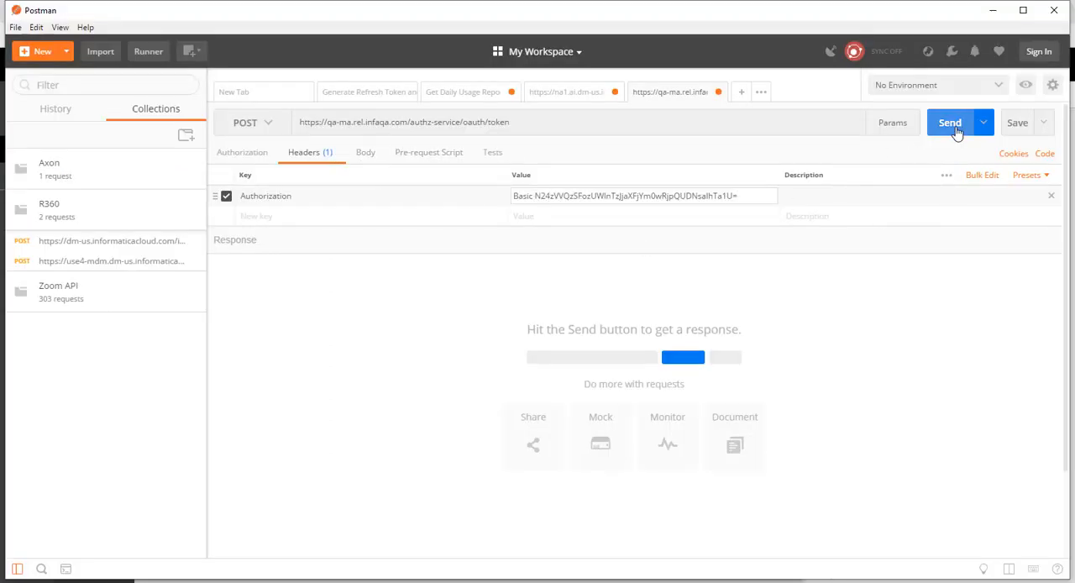
click(948, 120)
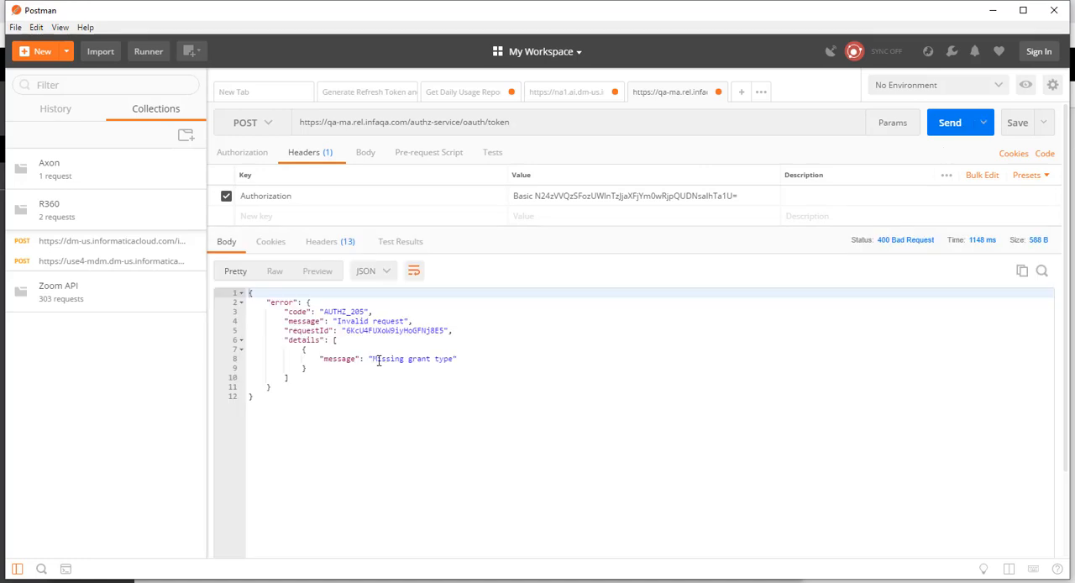
- Append ?grant_type=client_credentials to the token URL and resend to get the access_token
click(558, 121)
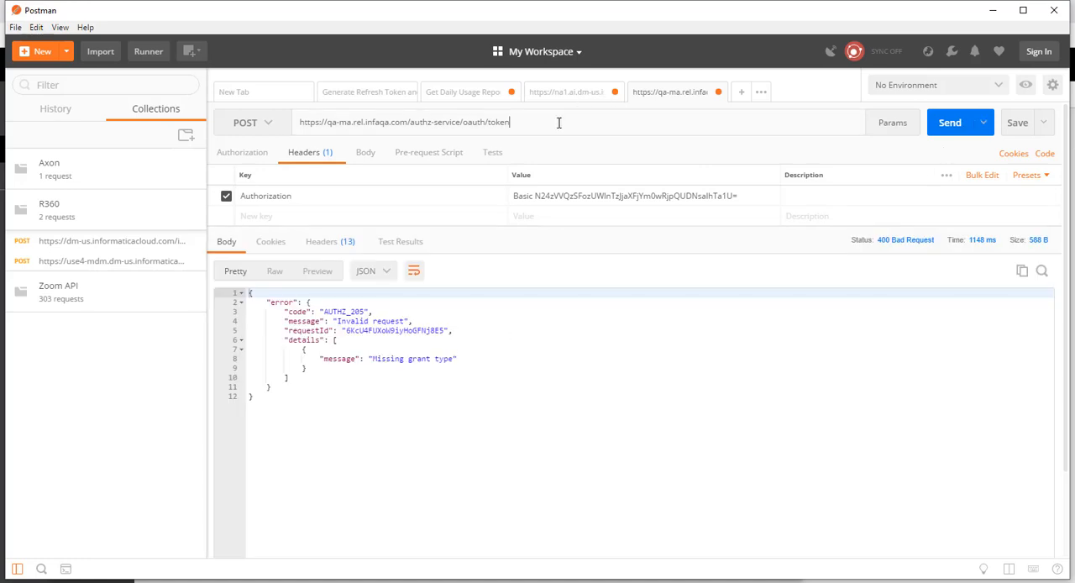
text(?grant_type=client)
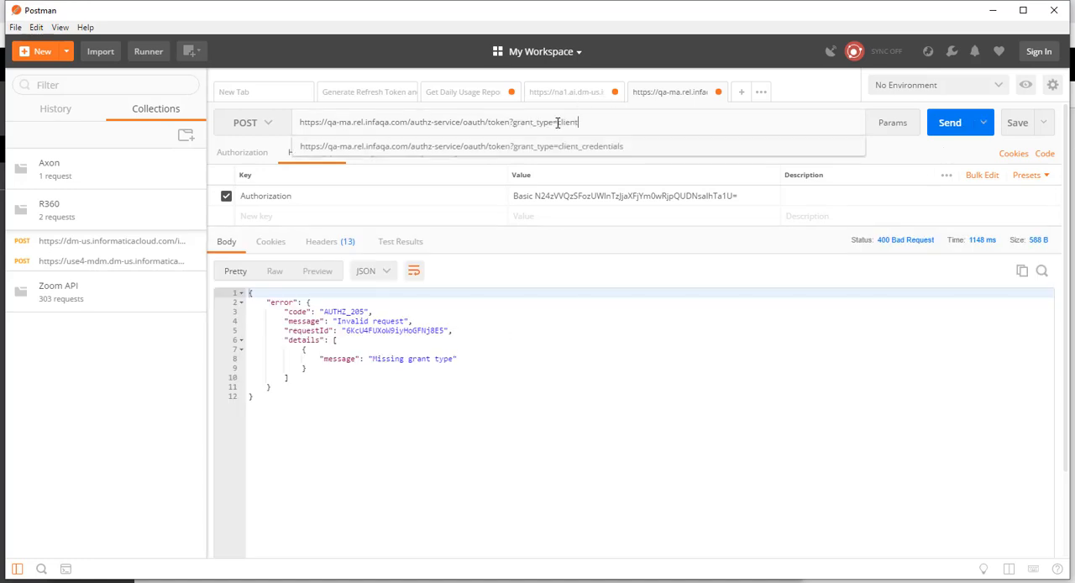
text(_credentials)
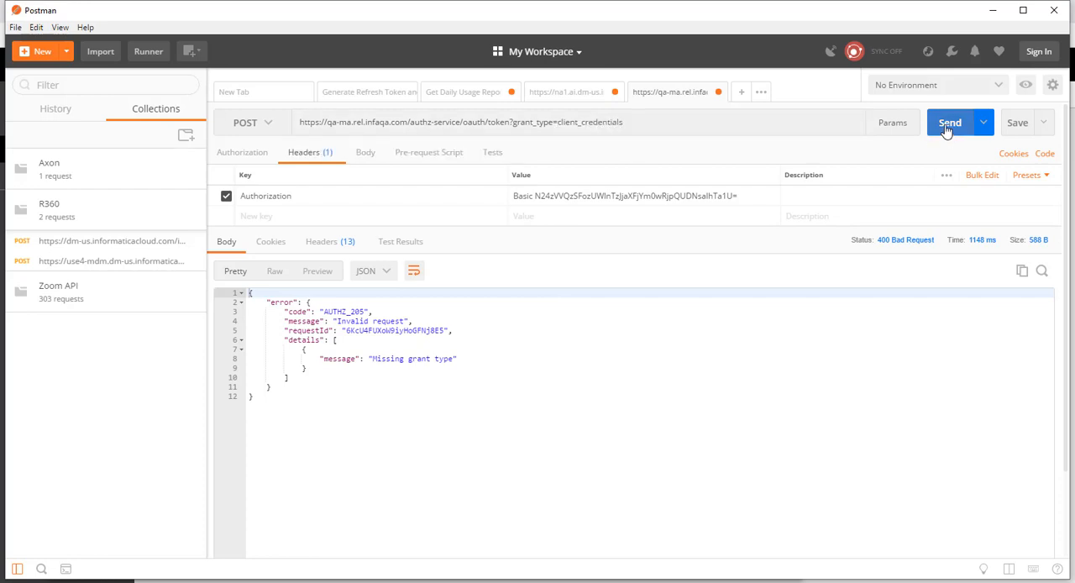
click(950, 121)
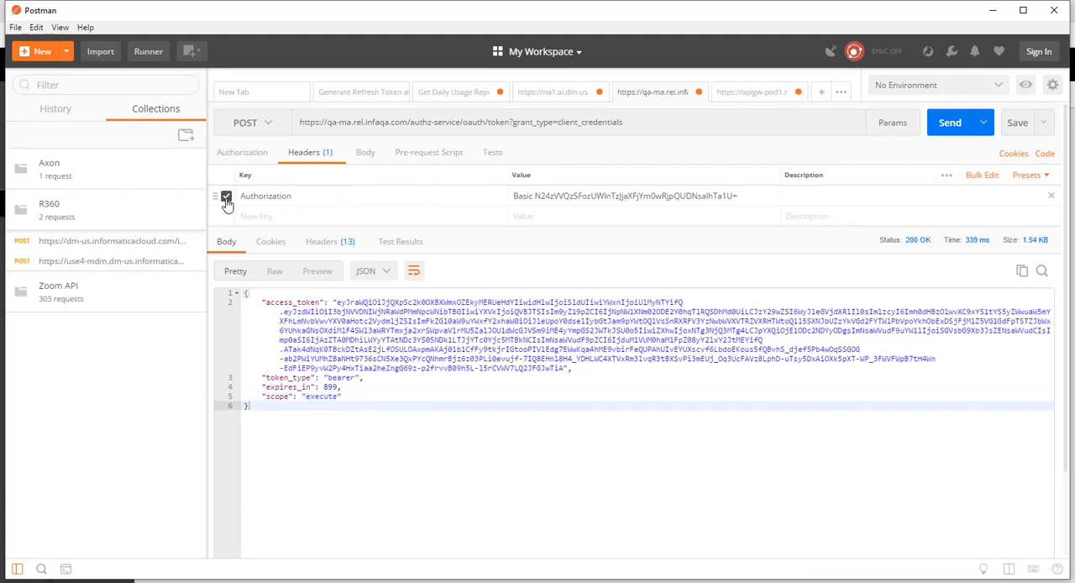
- Switch the token request to Basic Auth with the client ID and secret and resend for a fresh token
click(241, 153)
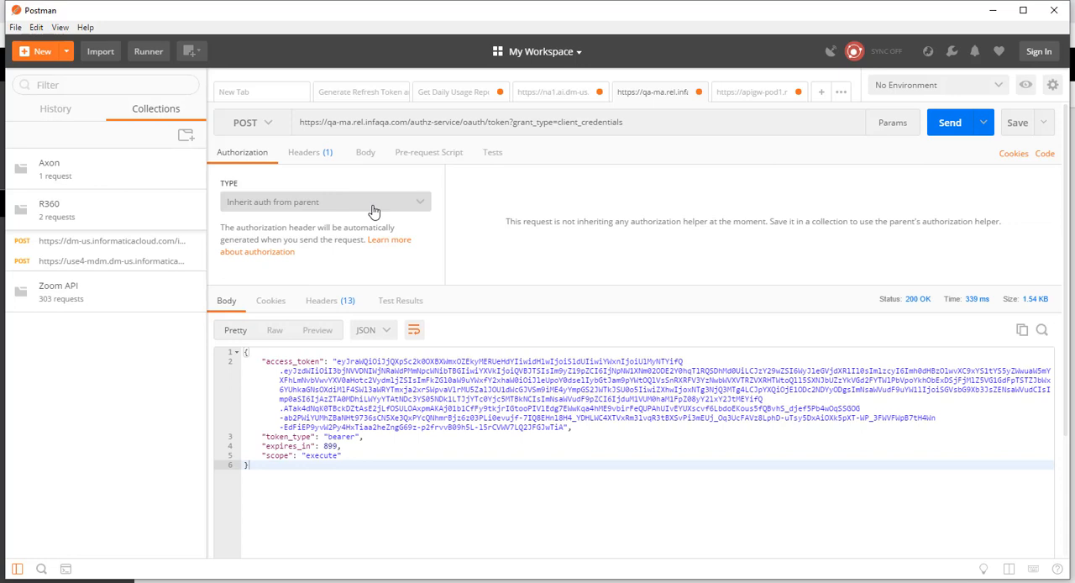
click(322, 201)
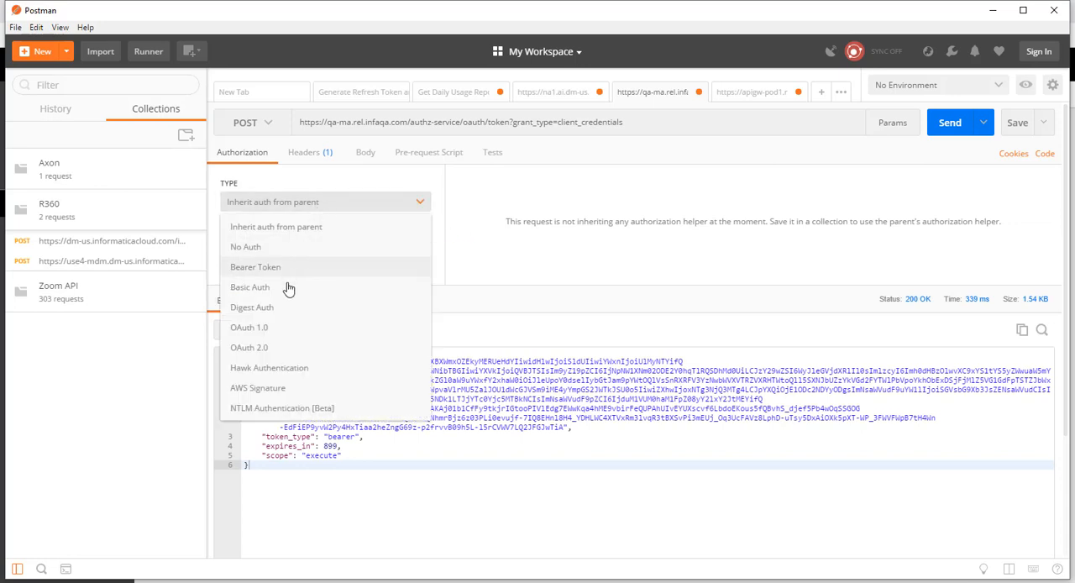
click(248, 287)
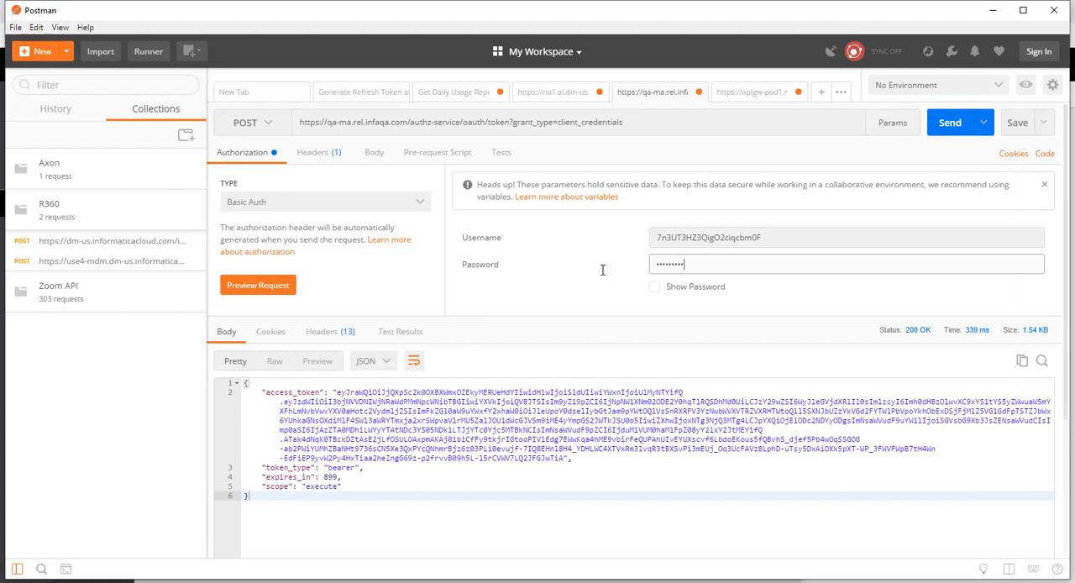
click(950, 121)
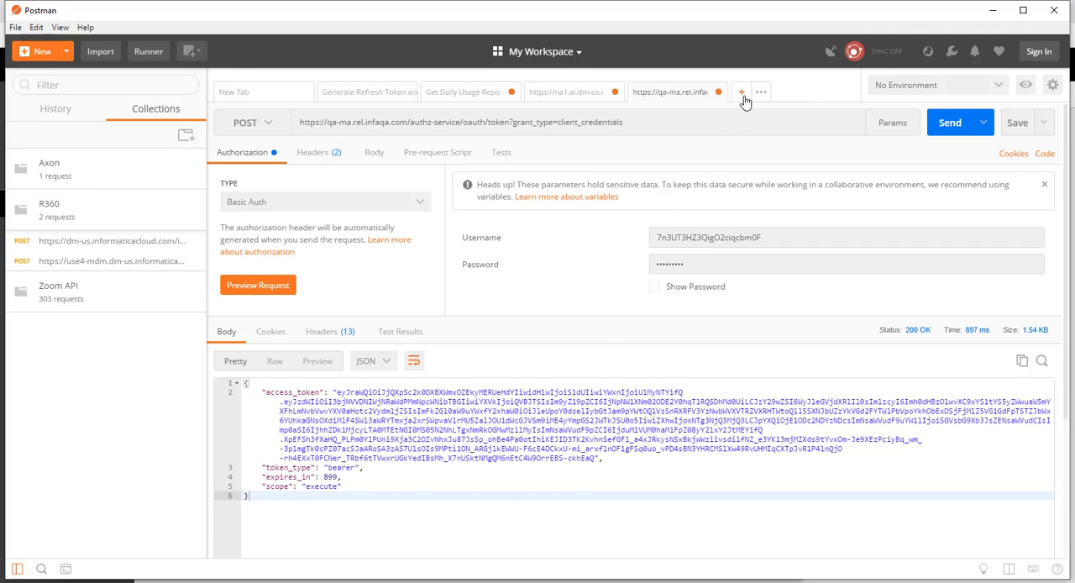
- In a new request, enter the Hello_World gateway URL with ?name=World and an Authorization header
key(alt+tab)
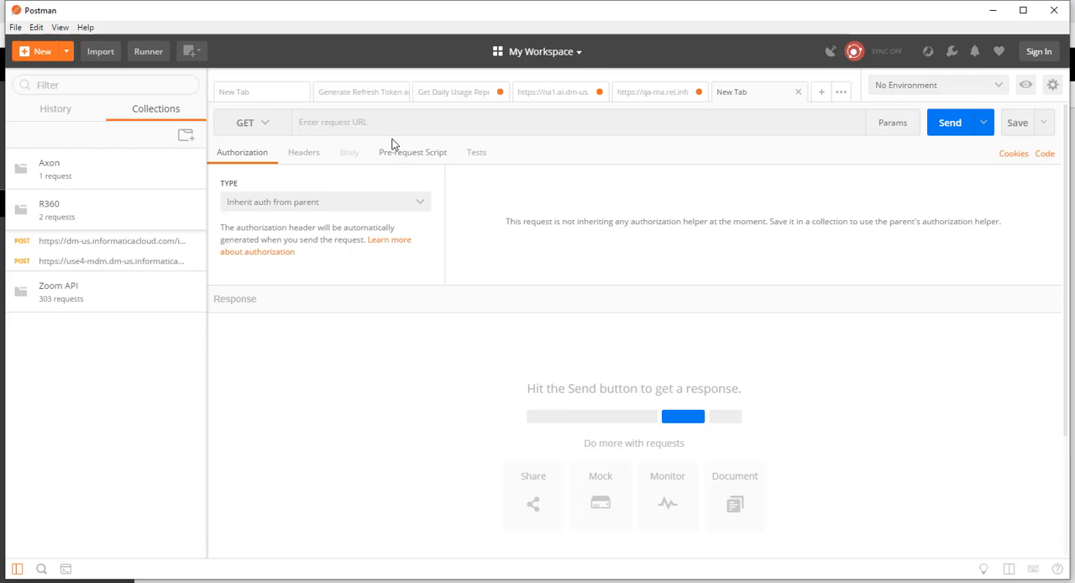
text(https://apigw-pod1.relinfaqa.com/t/3i5mw6m6816chjntph8lwe.com/Hello_World)
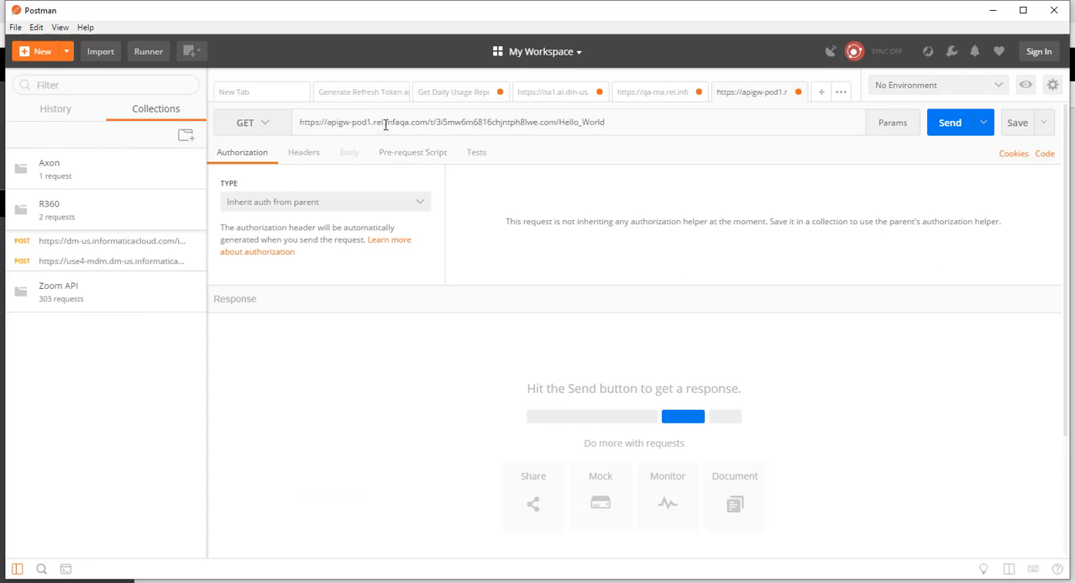
text(?name=World)
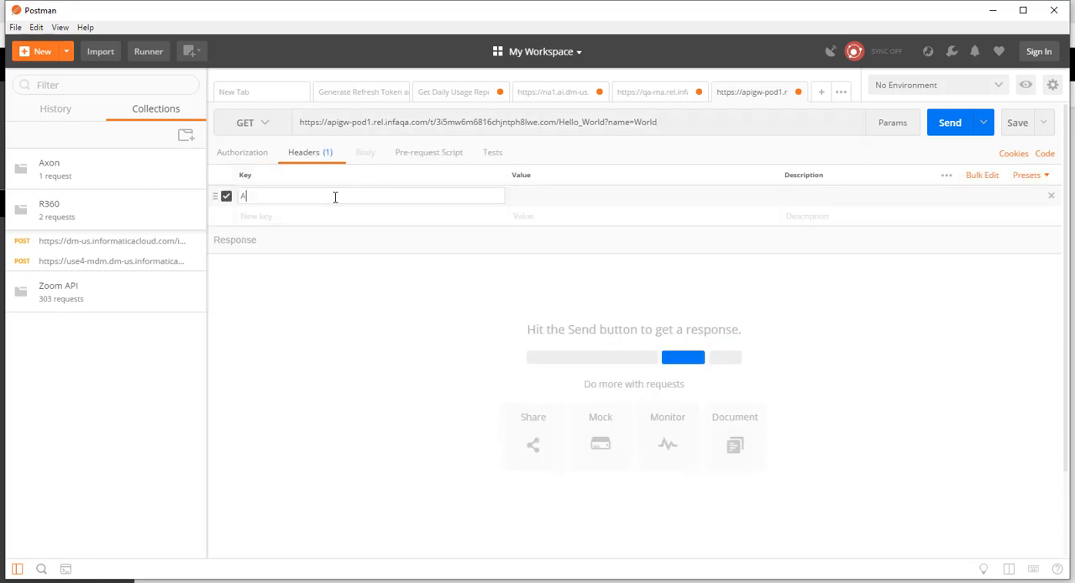
text(Authorization)
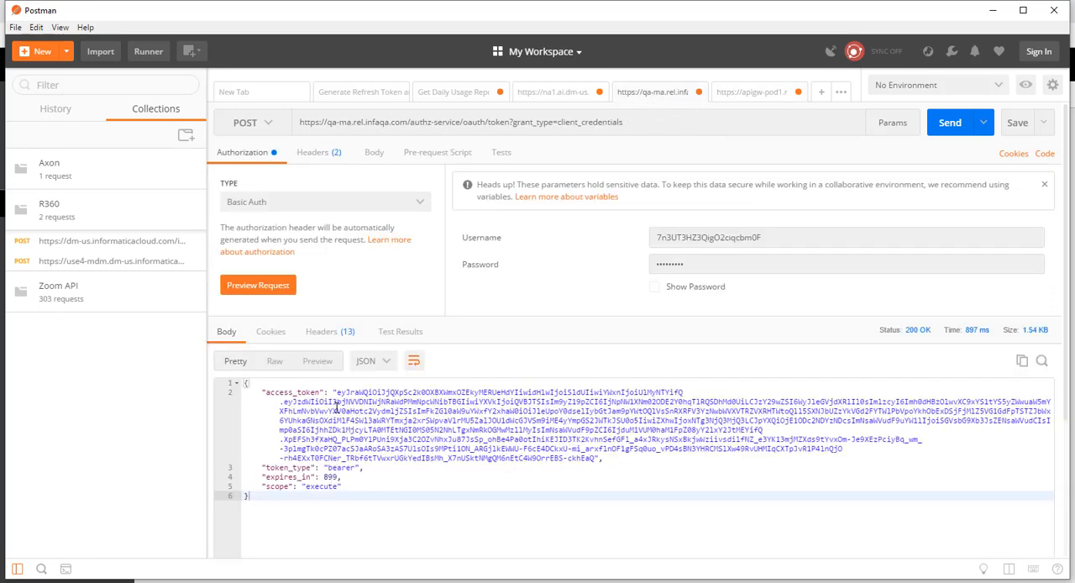
- Paste the copied access_token as the Bearer authorization value and send the Hello_World request
drag(336, 393, 597, 457)
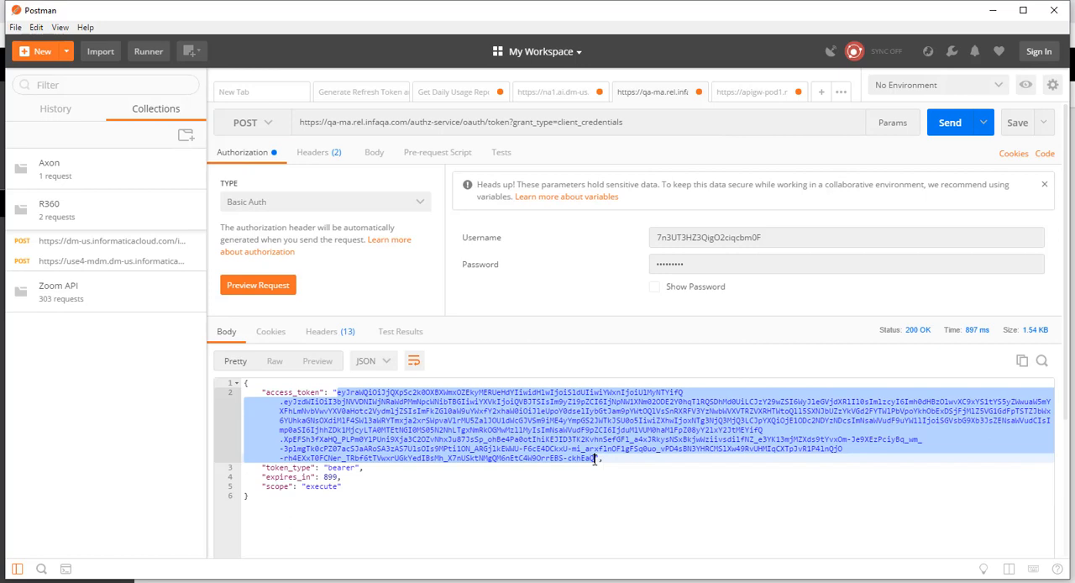
click(763, 91)
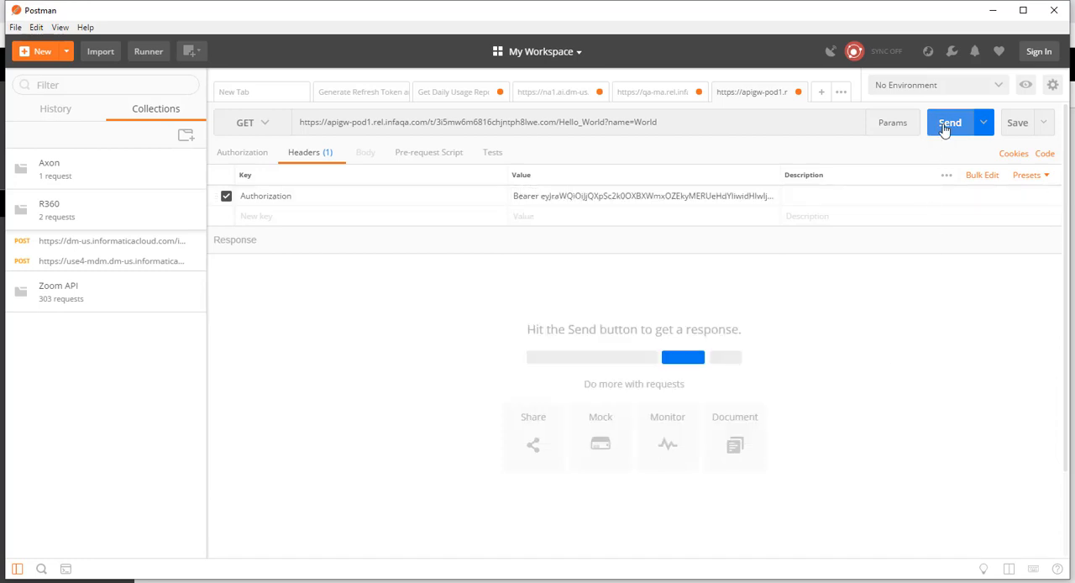
click(950, 120)
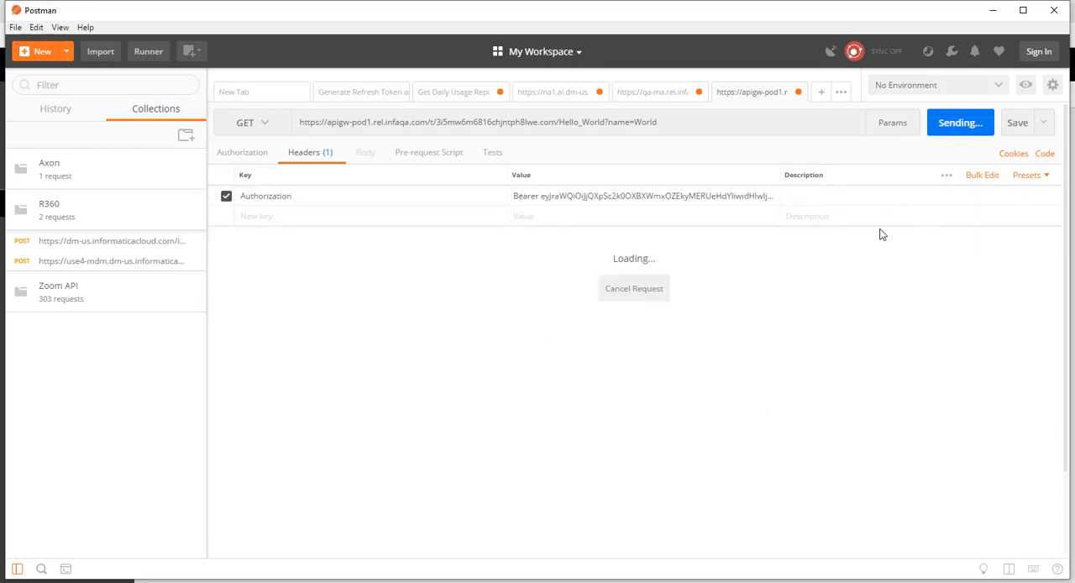